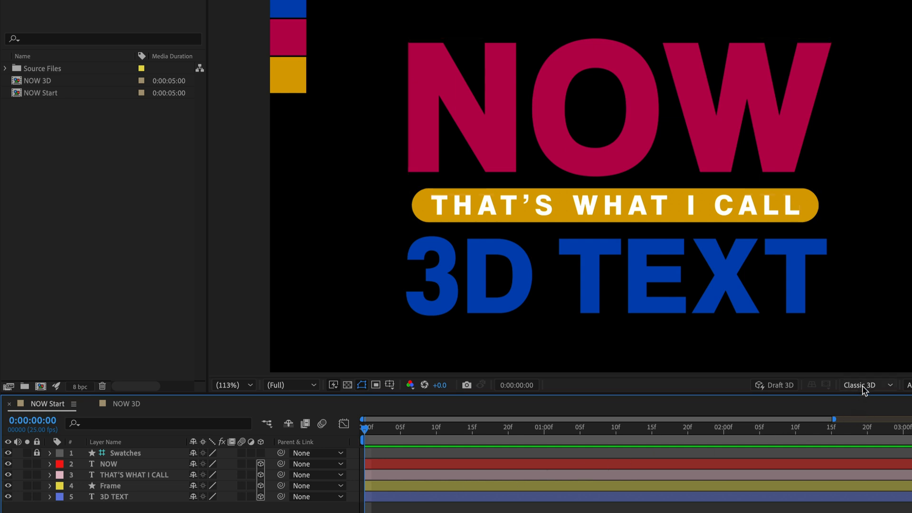
- Set the NOW Start composition's 3D renderer to Advanced 3D
click(861, 384)
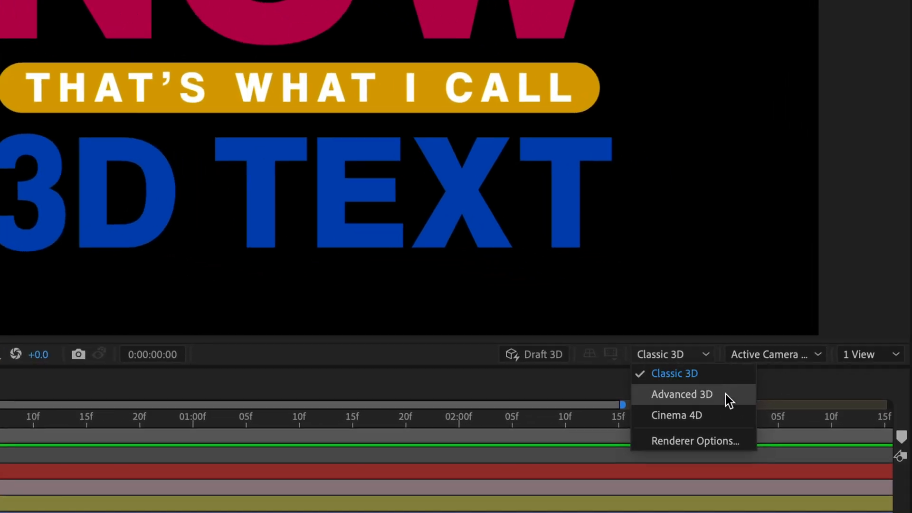
mouse_move(677, 415)
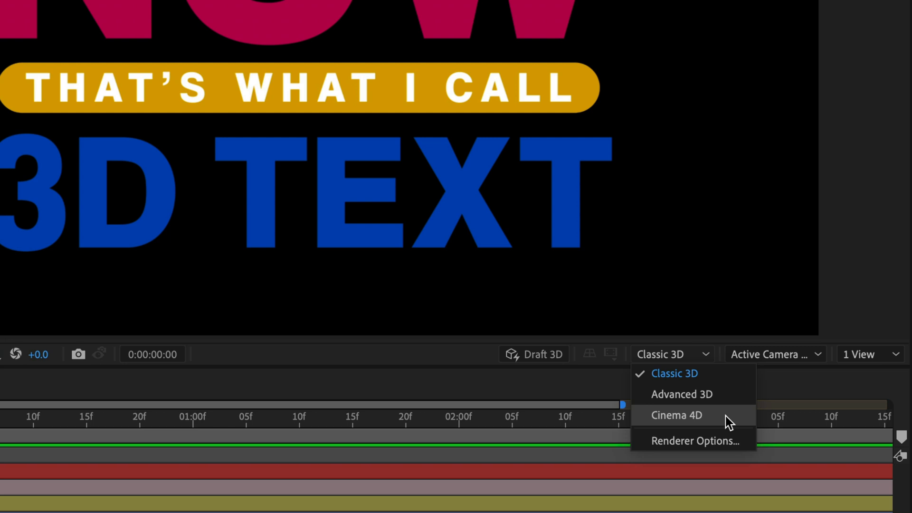
mouse_move(729, 423)
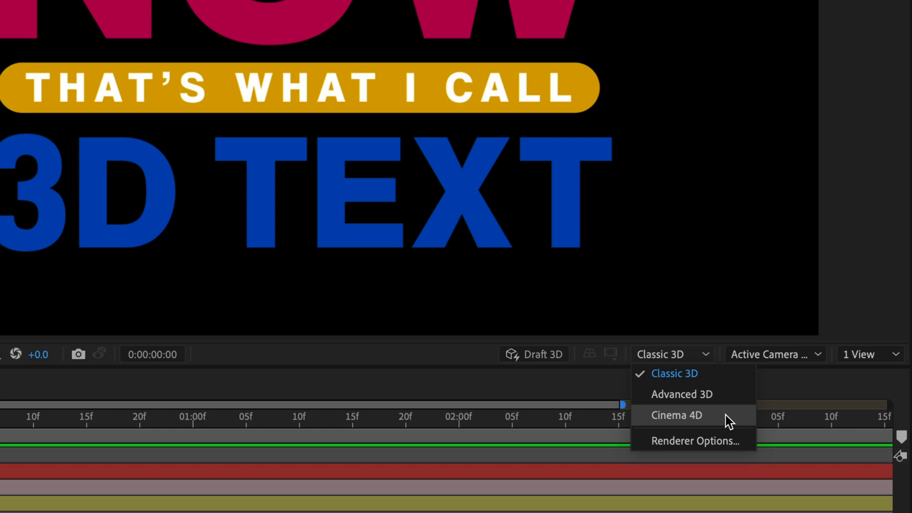
click(681, 394)
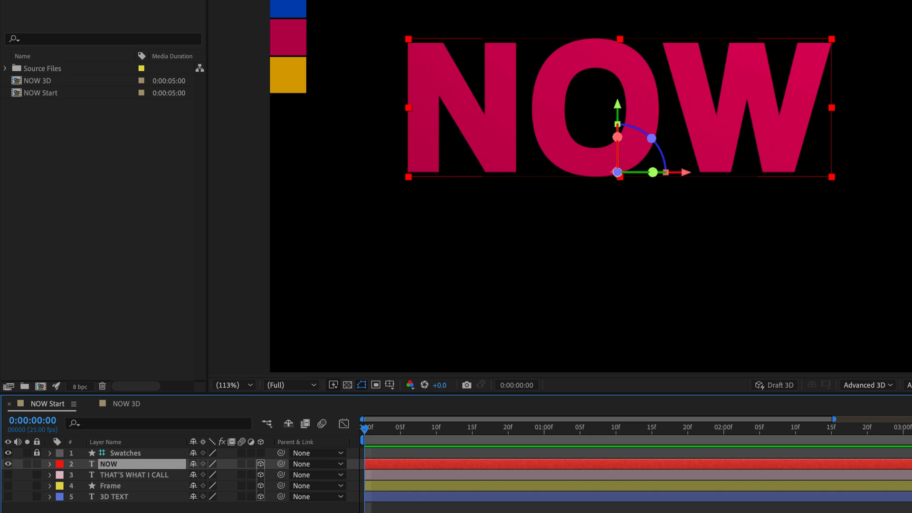
- Give the NOW text layer an extrusion depth of 100 and a Convex bevel style
click(50, 463)
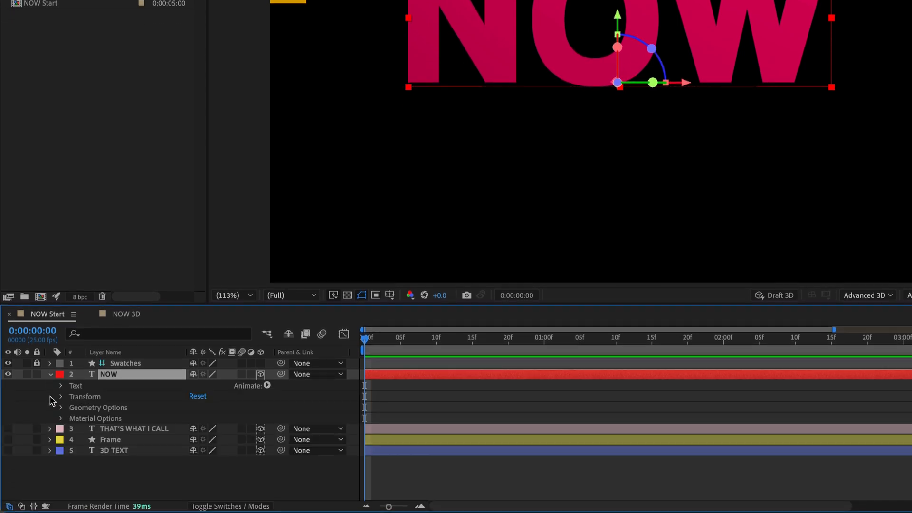
click(60, 406)
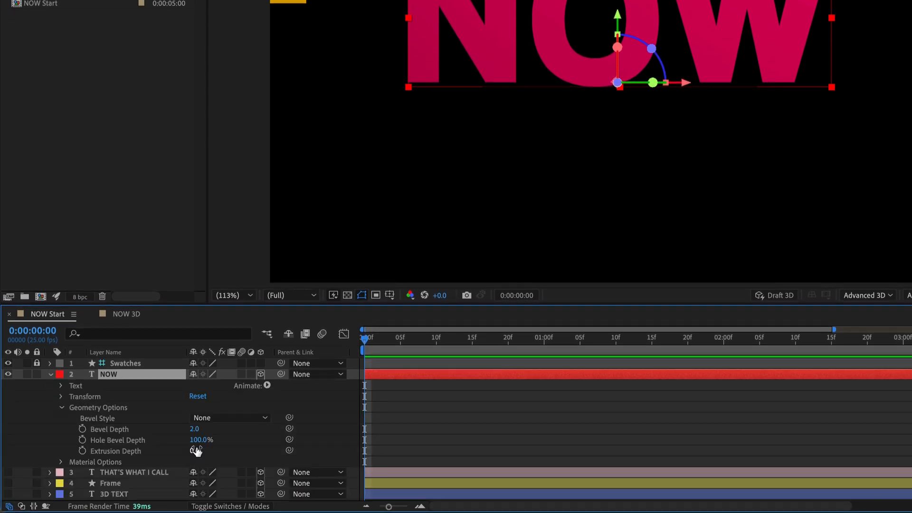
click(201, 450)
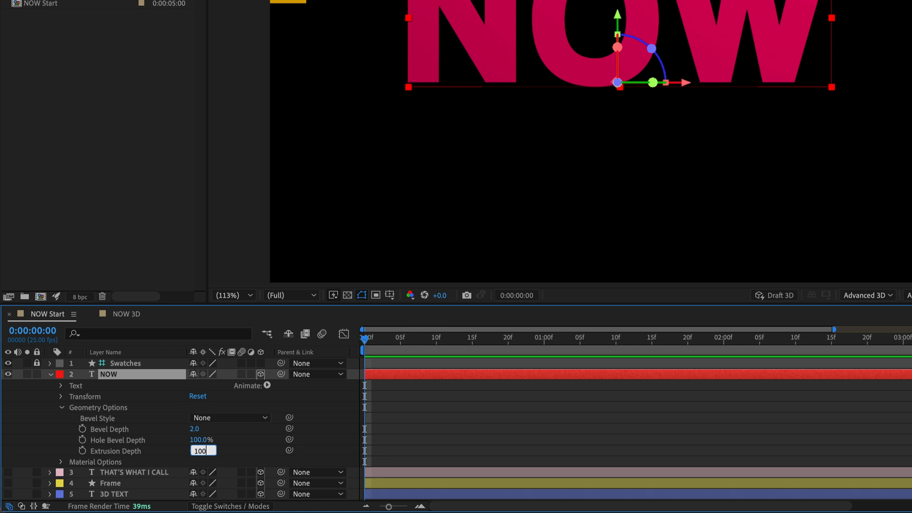
click(230, 417)
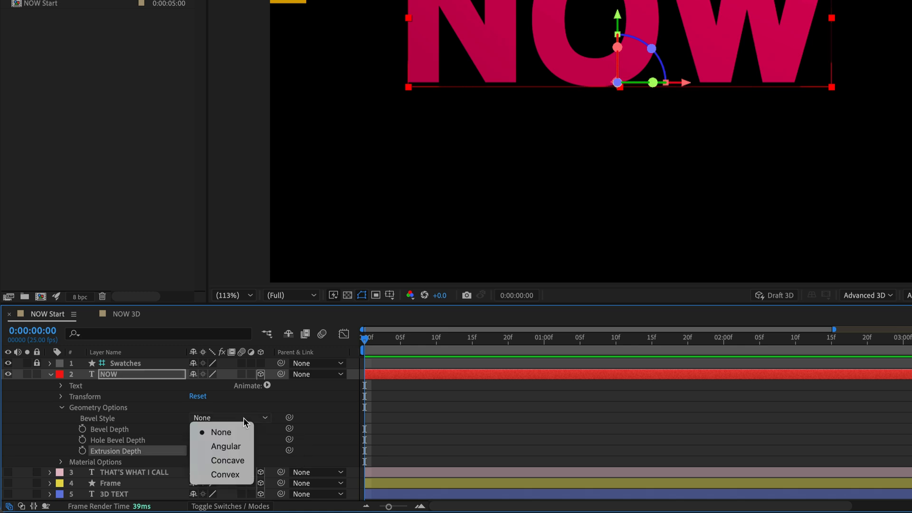
click(225, 475)
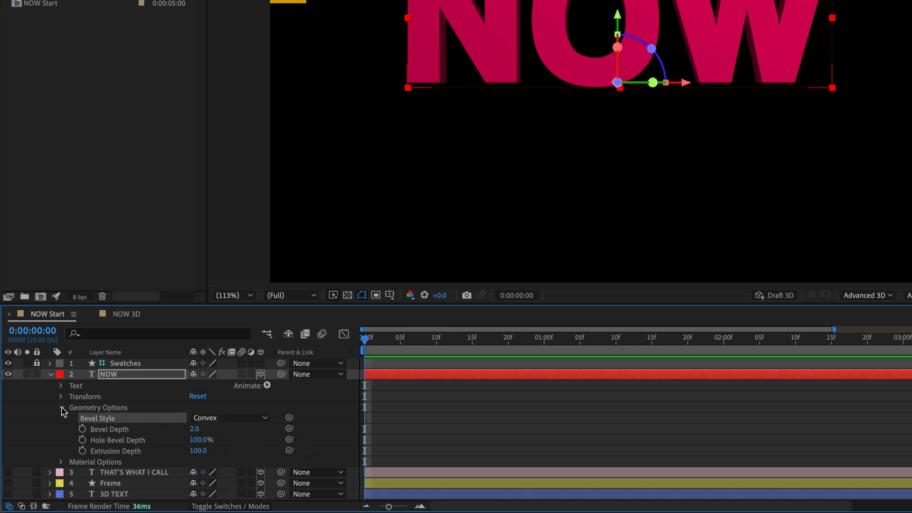
click(60, 407)
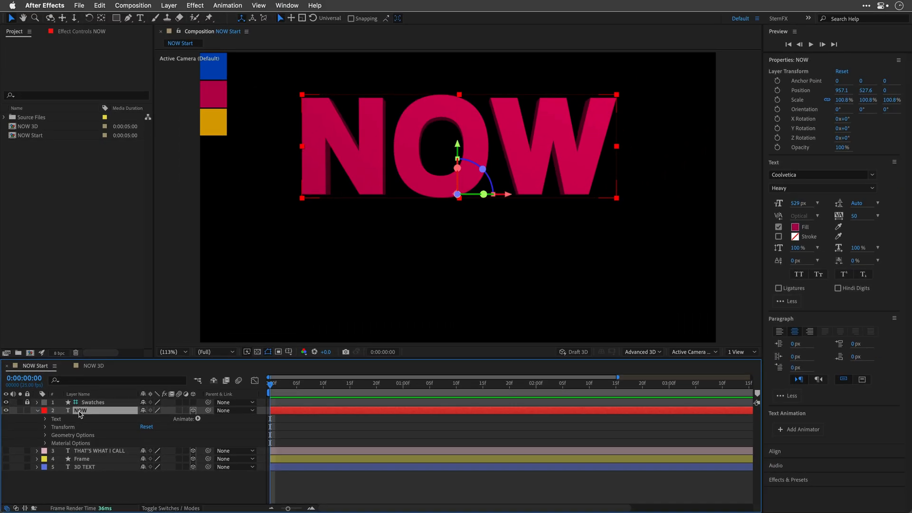
- Duplicate the NOW layer with Cmd+D and expand the new NOW 2 layer's Text group
key(cmd+d)
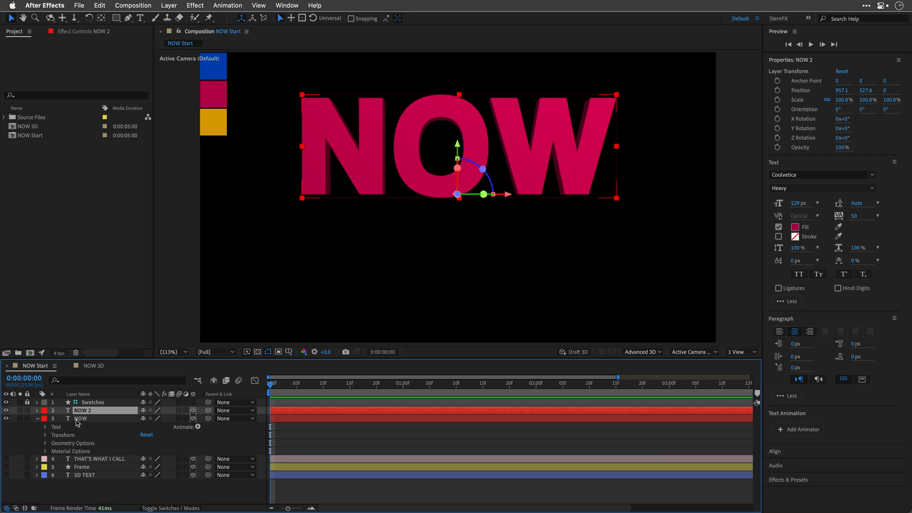
mouse_move(96, 419)
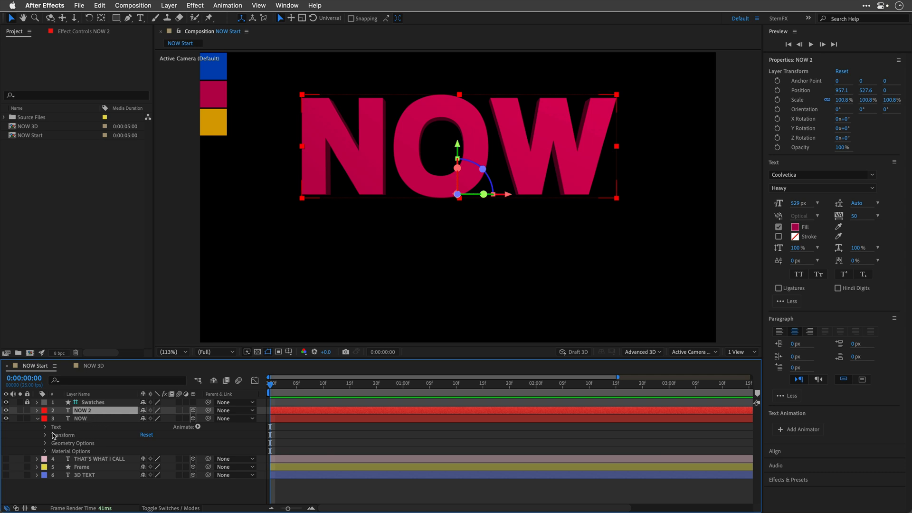
click(45, 426)
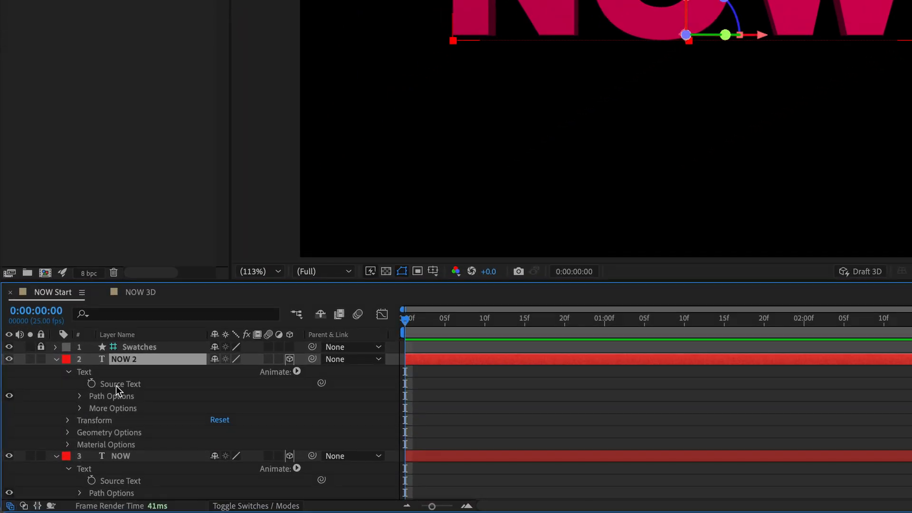
double_click(124, 359)
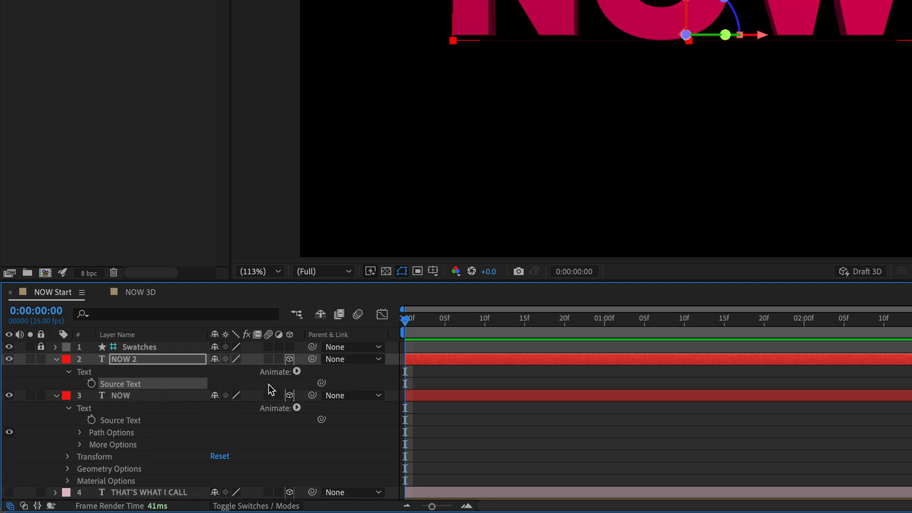
mouse_move(321, 384)
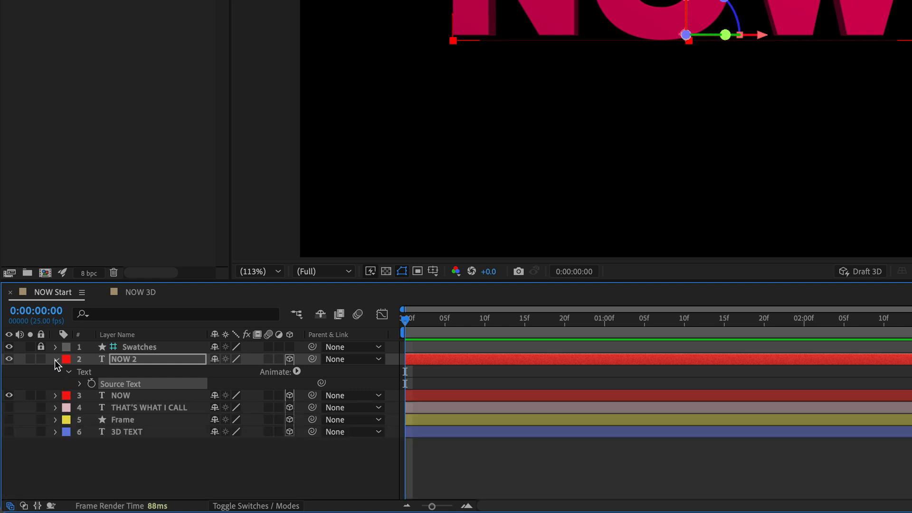
- Fill NOW 2 with the blue swatch colour and set its bevel depth to 10.0
click(68, 371)
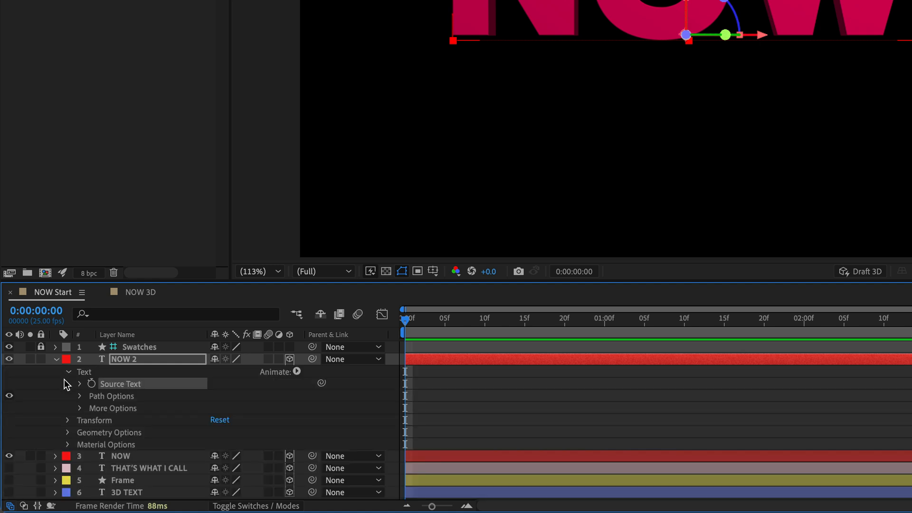
click(67, 371)
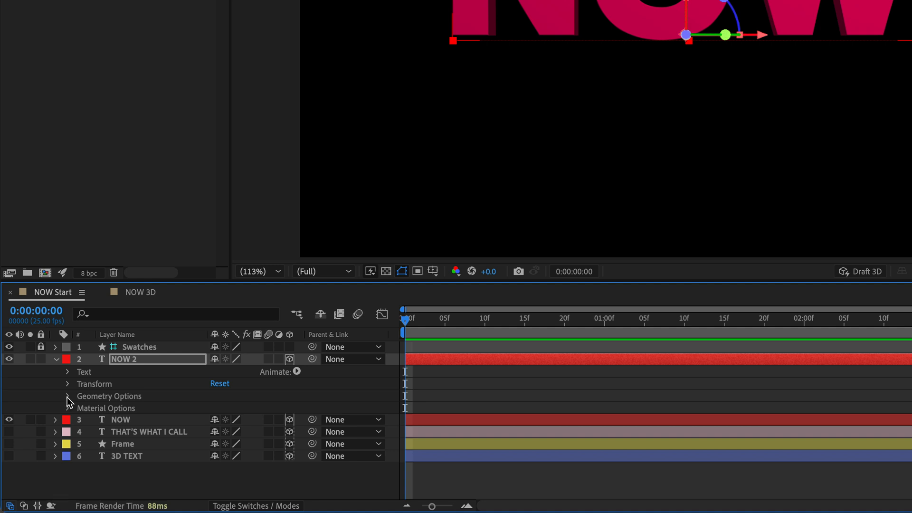
mouse_move(68, 402)
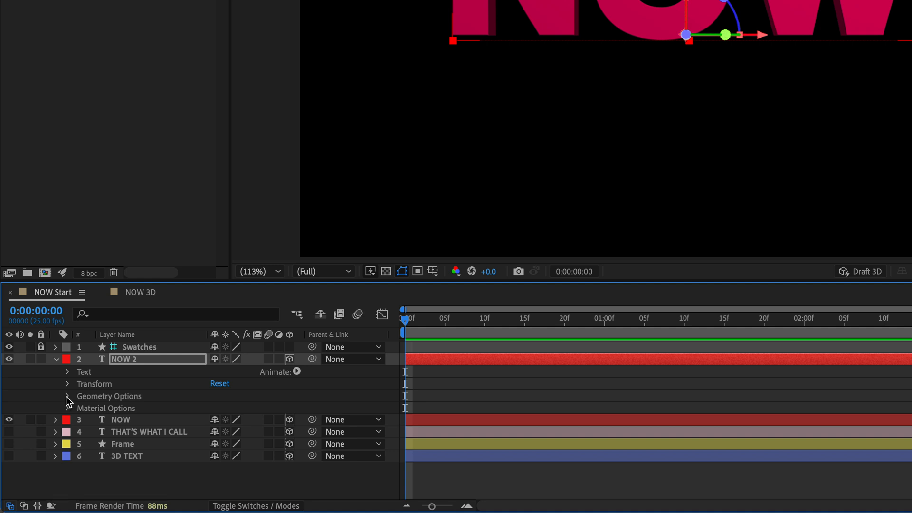
click(66, 396)
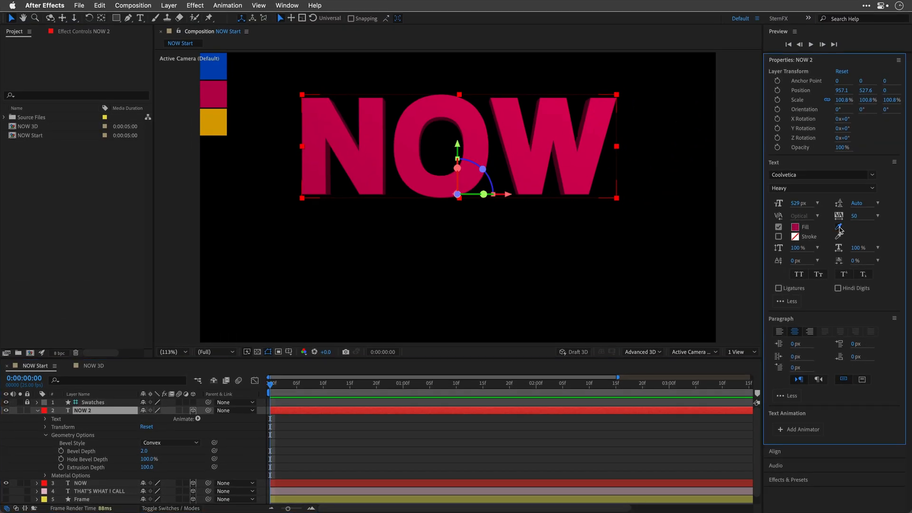
click(795, 227)
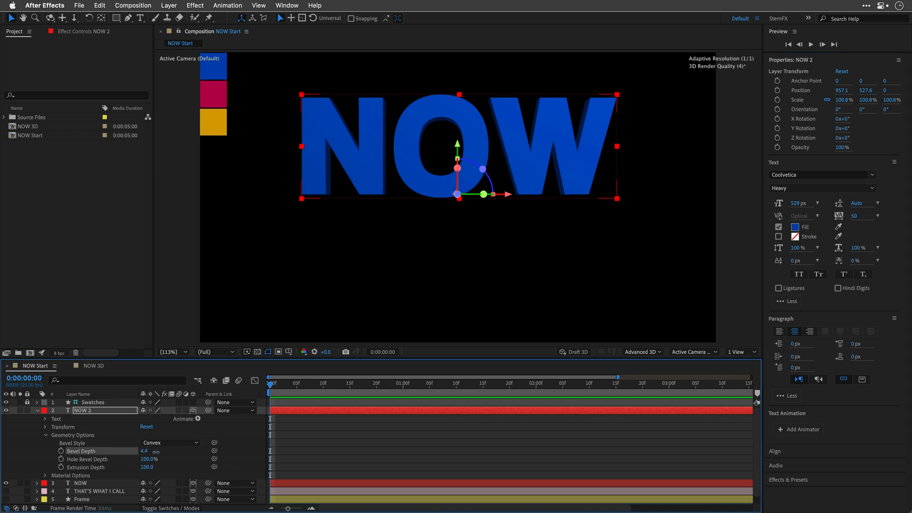
text(10.0)
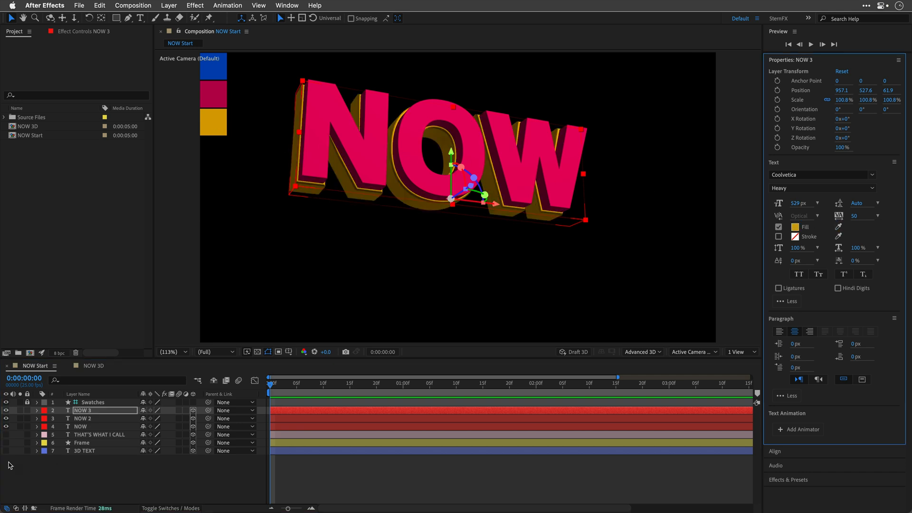
click(37, 409)
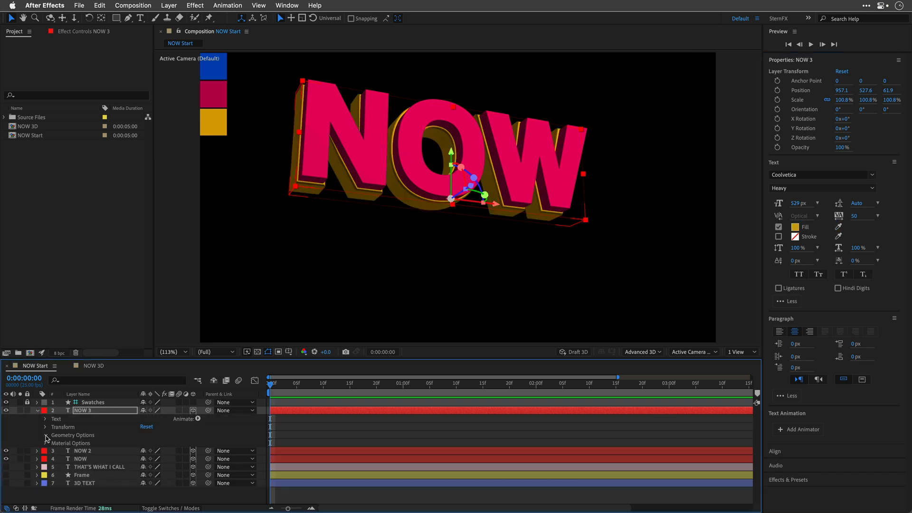
click(46, 435)
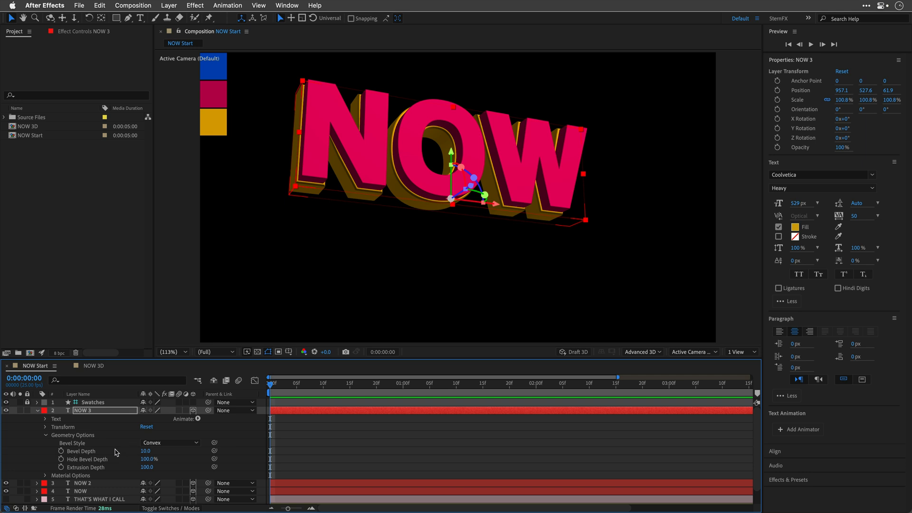
mouse_move(55, 440)
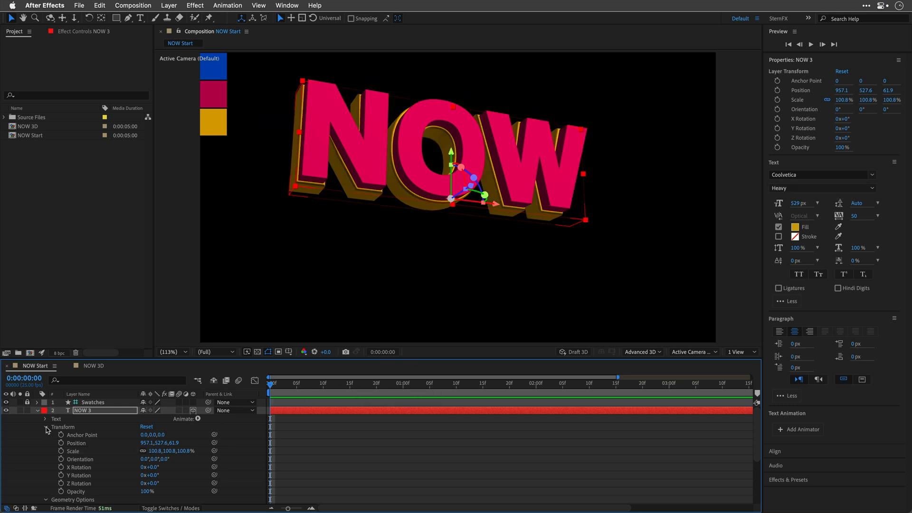
- Expand NOW 3's properties to set Position Z 109.4 and Bevel Depth 20
click(46, 426)
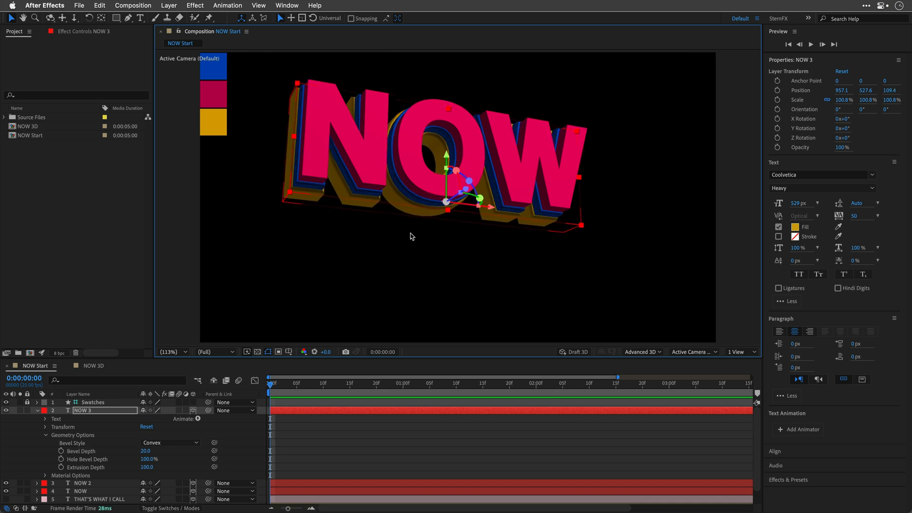
mouse_move(339, 221)
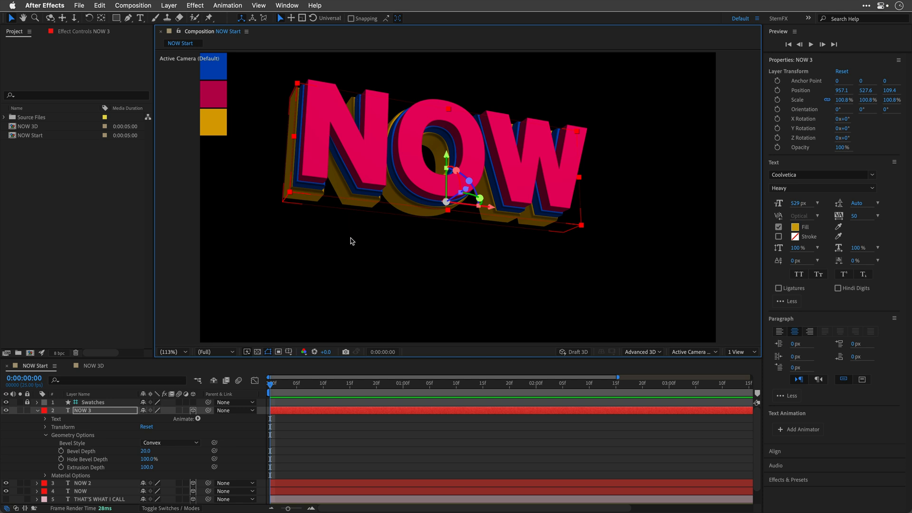
mouse_move(168, 469)
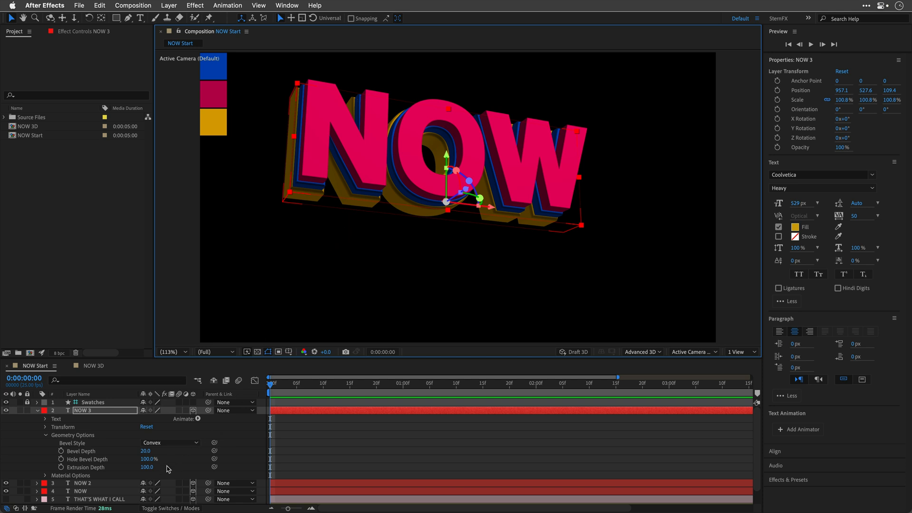
- Set NOW 3's extrusion to zero and drag the yellow copy back along Z
click(147, 466)
text(0)
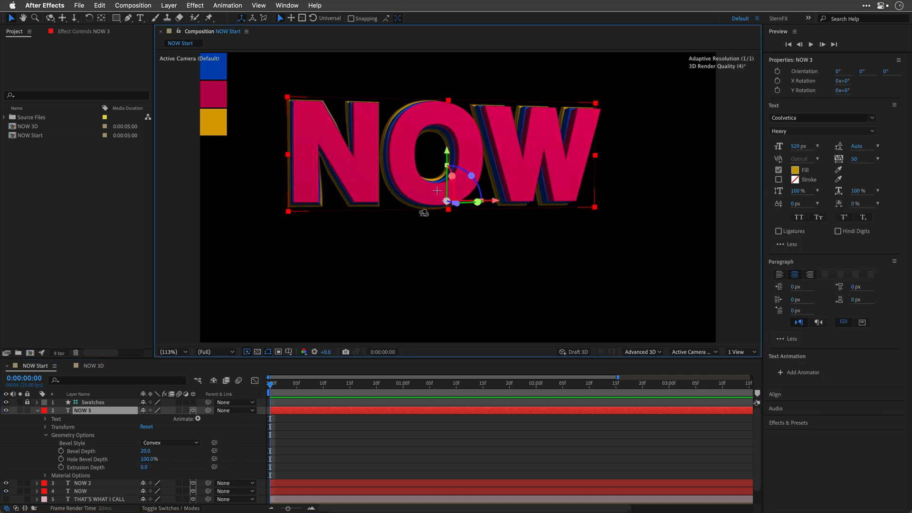
drag(445, 201, 442, 203)
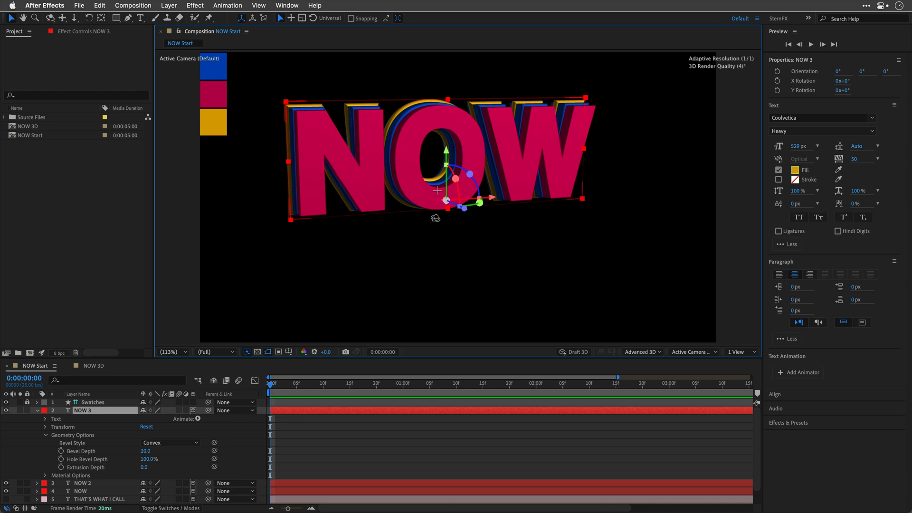
drag(445, 200, 474, 212)
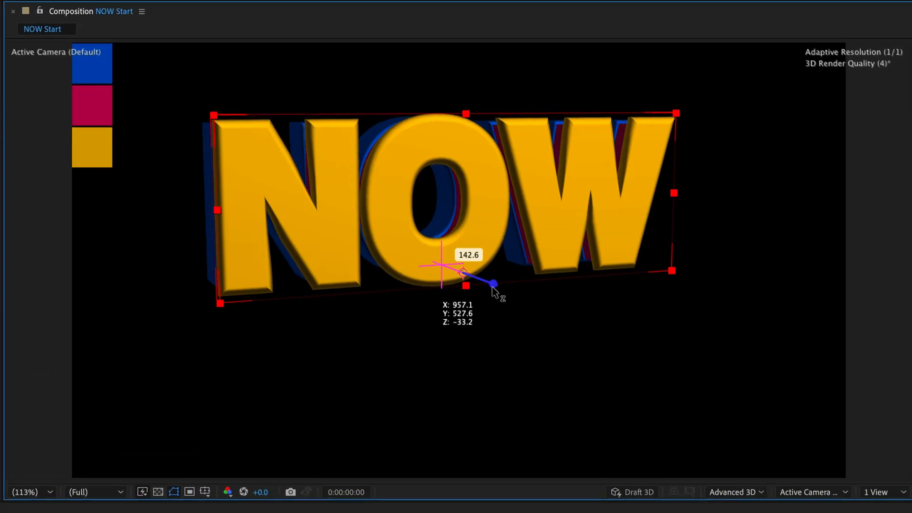
drag(495, 283, 494, 285)
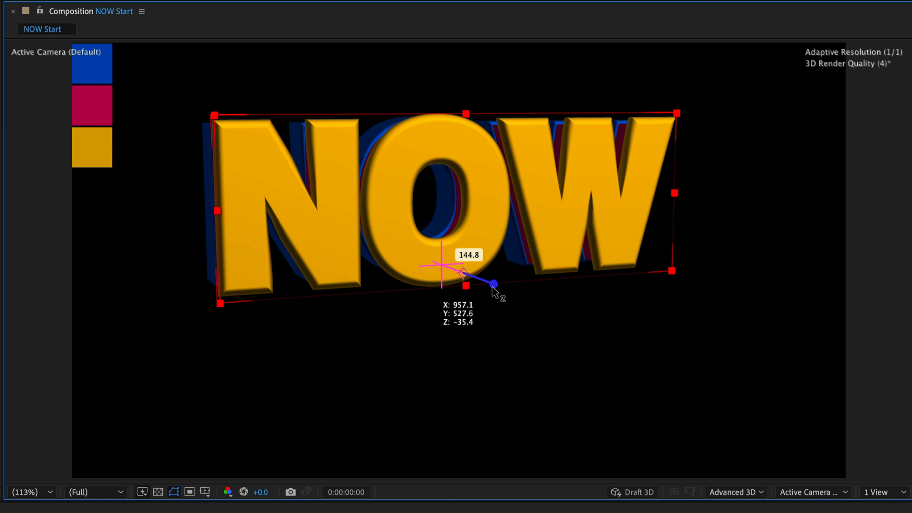
drag(495, 285, 471, 278)
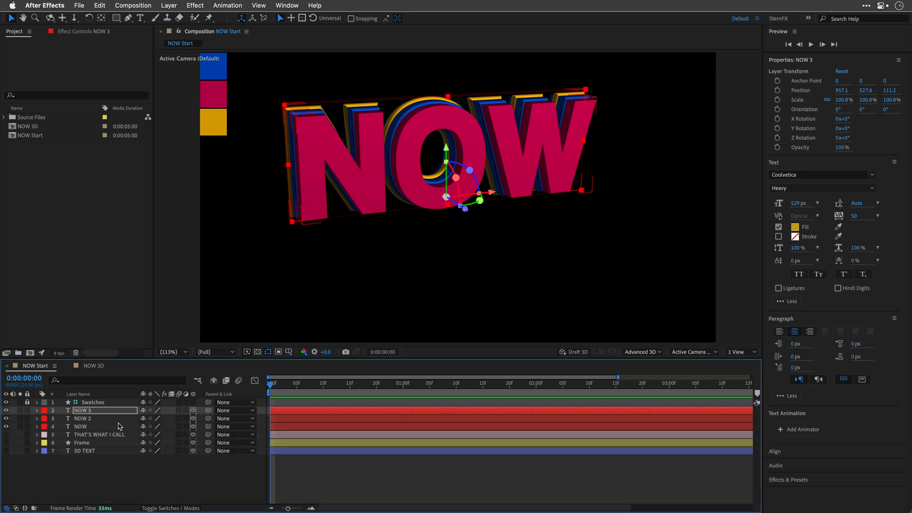
- Add a new Environment light layer to the composition with Casts Shadows on
click(168, 6)
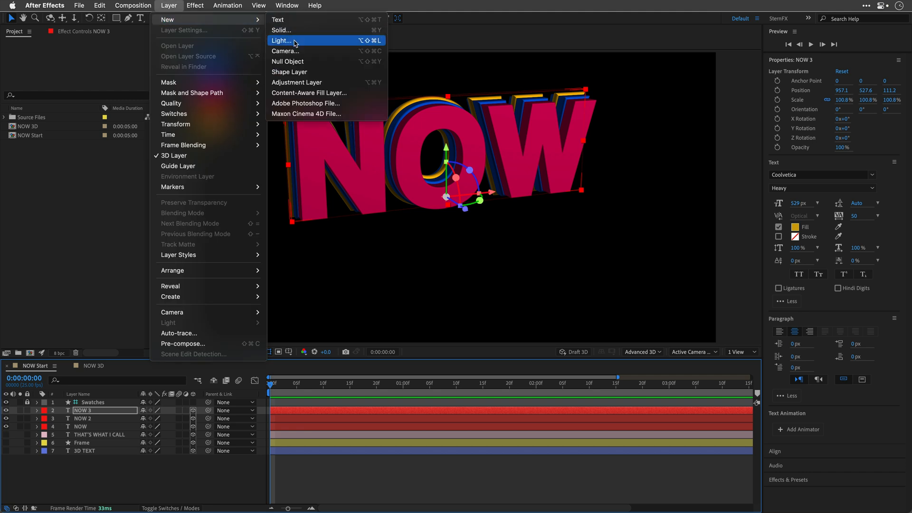
click(281, 39)
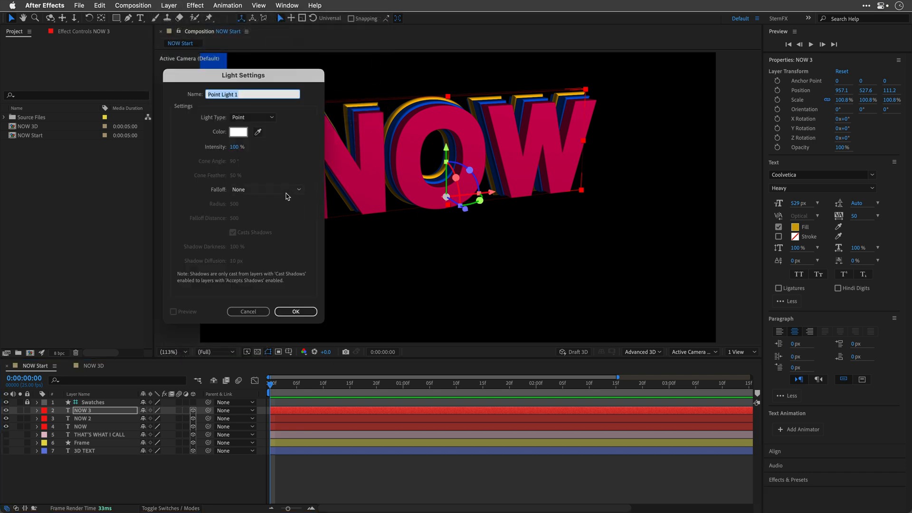
click(252, 117)
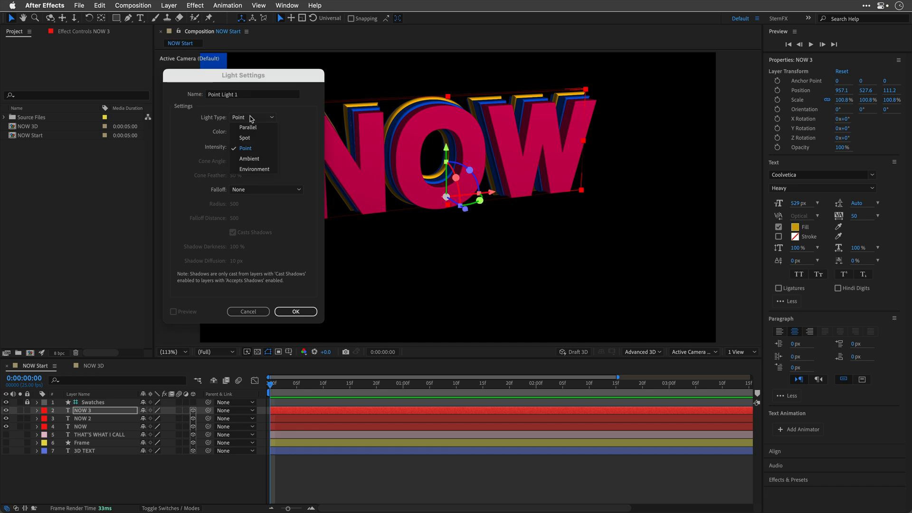
click(254, 168)
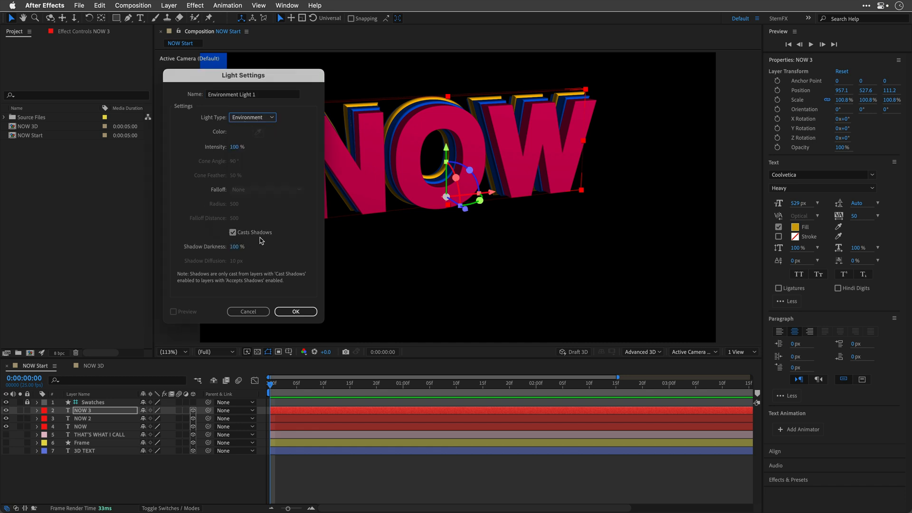
click(294, 311)
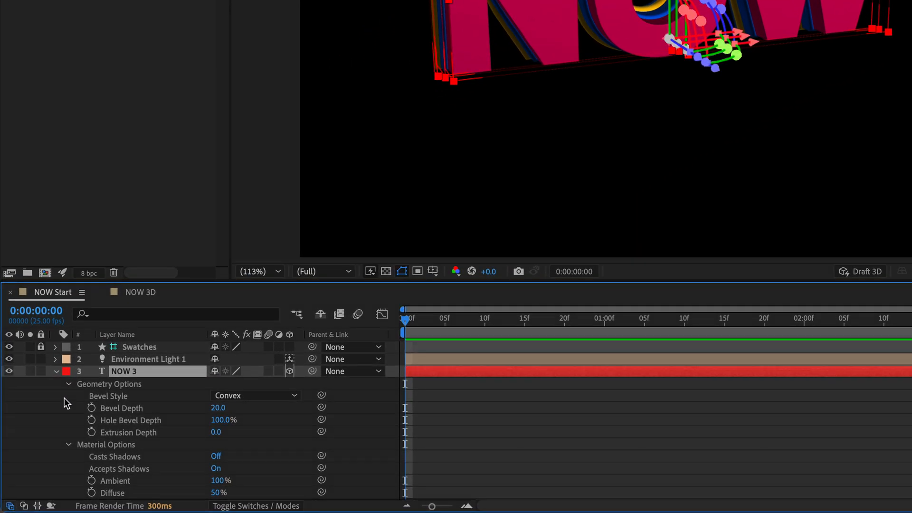
- Scroll the timeline to view Environment Light 1's intensity and shadow options
scroll(down, 3)
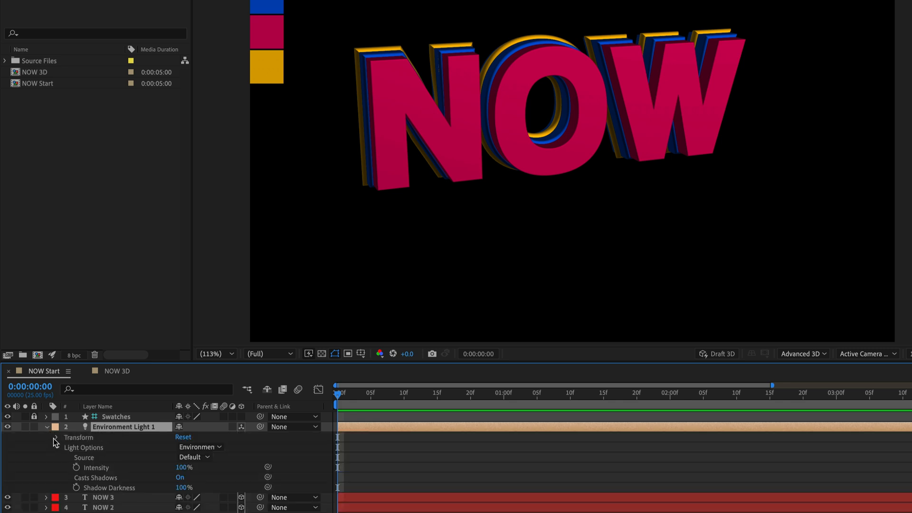
- Rotate Environment Light 1 to 93° on X and 51° on Y
click(56, 437)
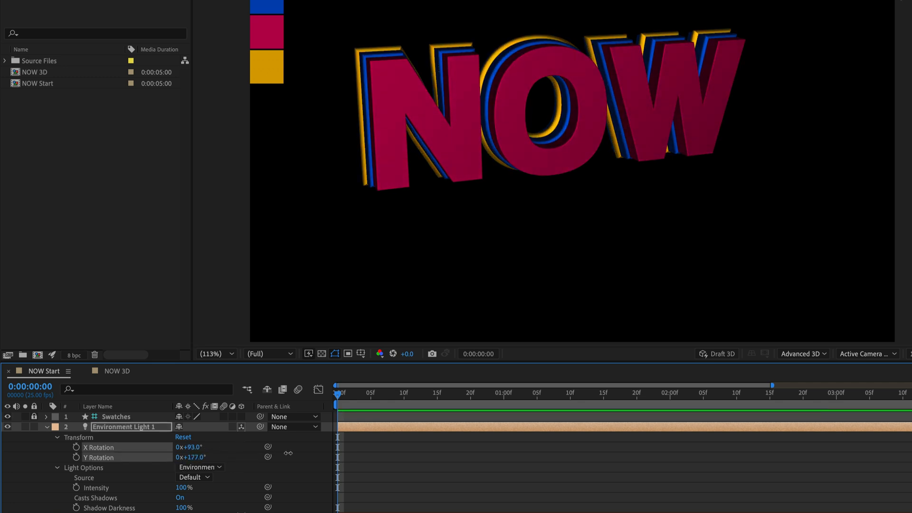
drag(192, 457, 174, 456)
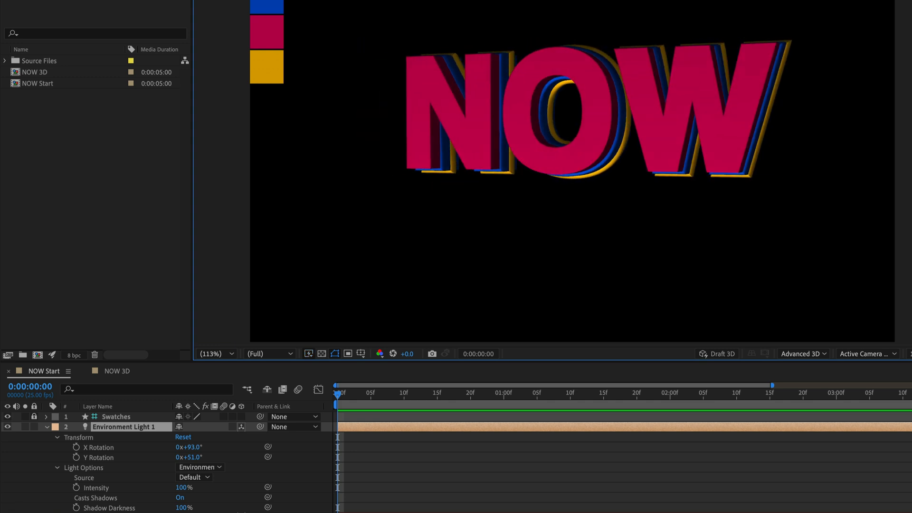
click(465, 108)
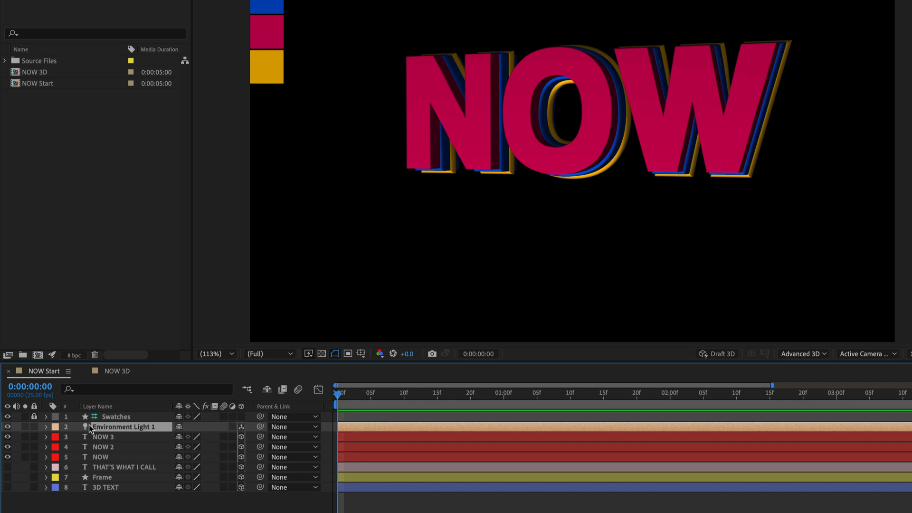
mouse_move(160, 469)
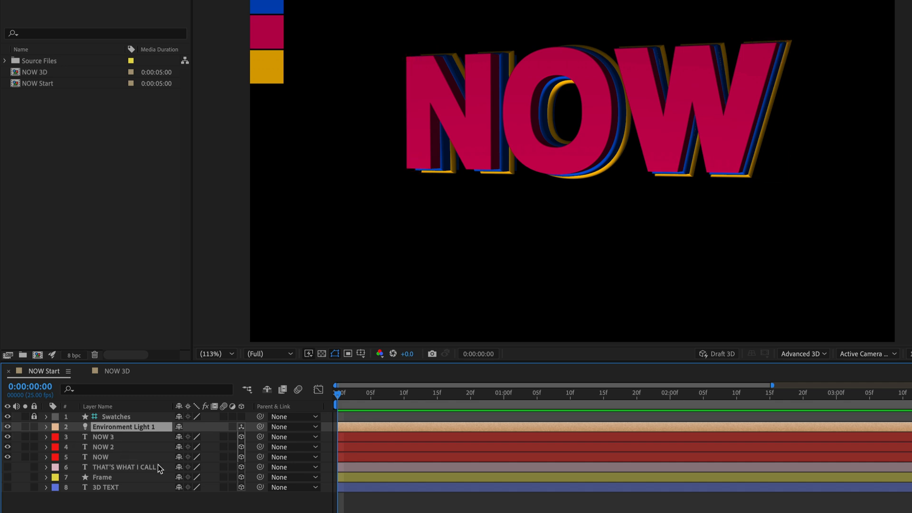
- Set the NOW Start composition's 3D renderer to Cinema 4D
click(803, 353)
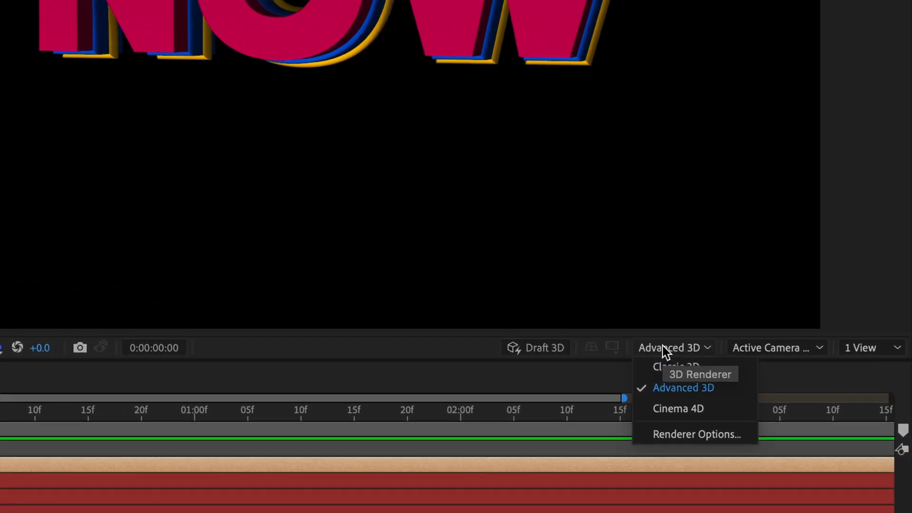
mouse_move(666, 417)
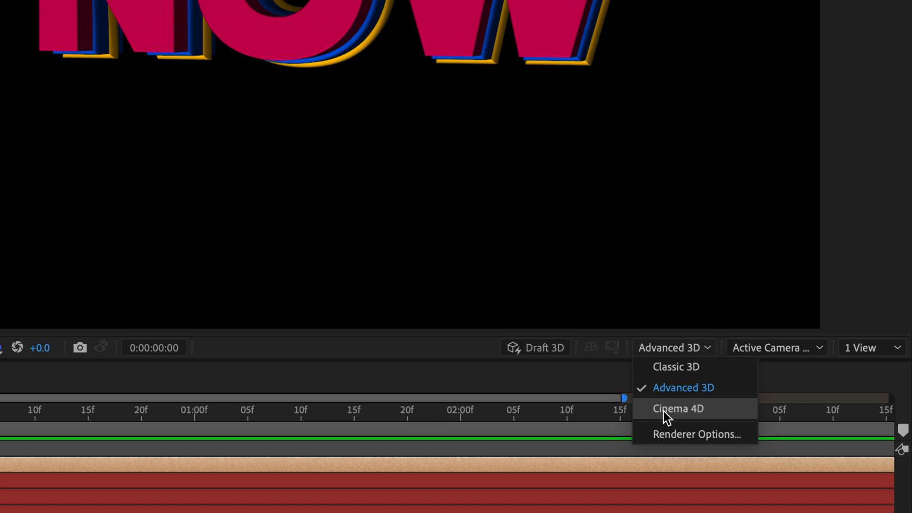
click(677, 408)
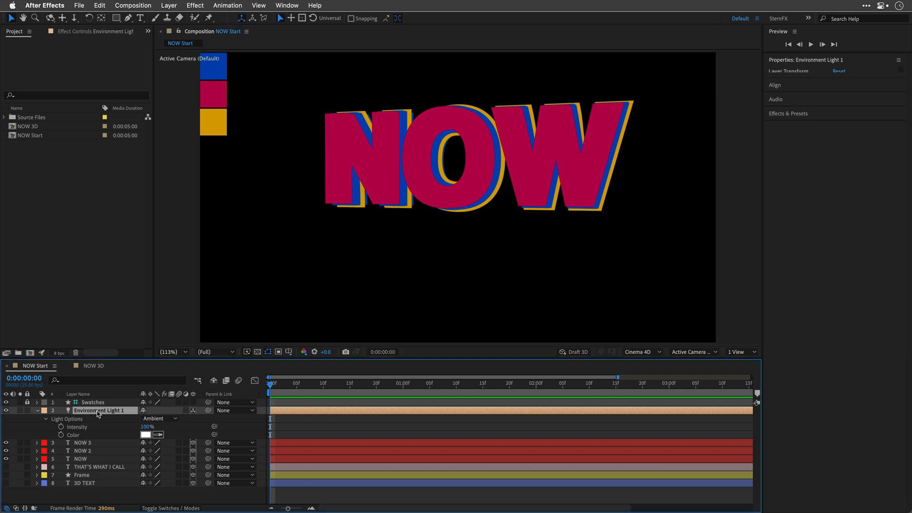
mouse_move(155, 425)
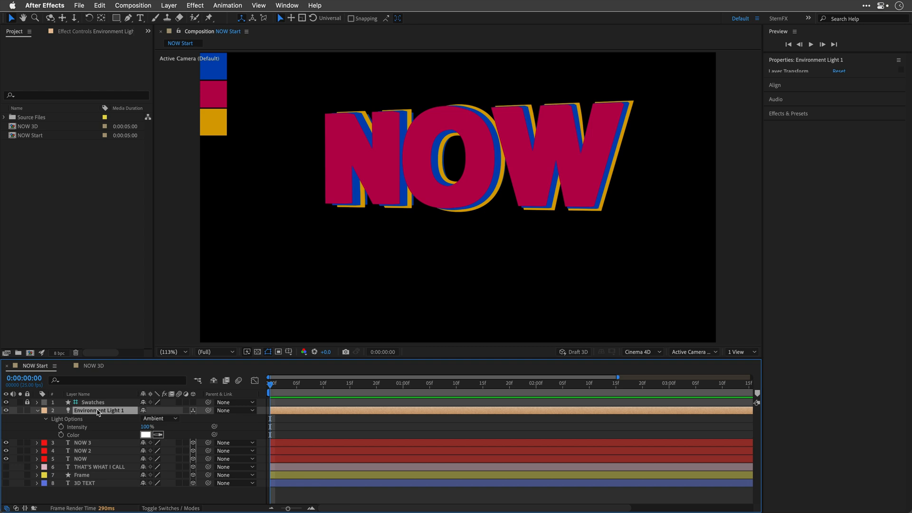
- Rename the light Point Light 1 and set it to Point type with 32 px shadow diffusion
double_click(101, 410)
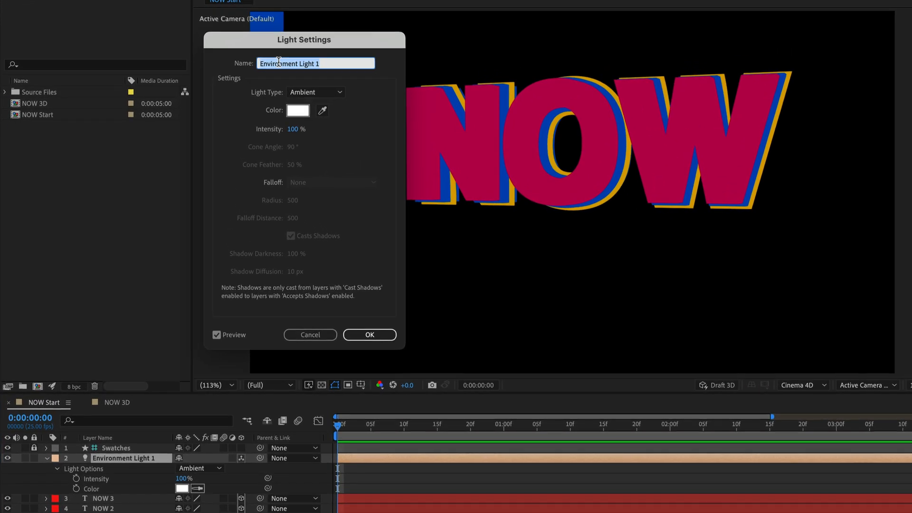
text(Point Light 1)
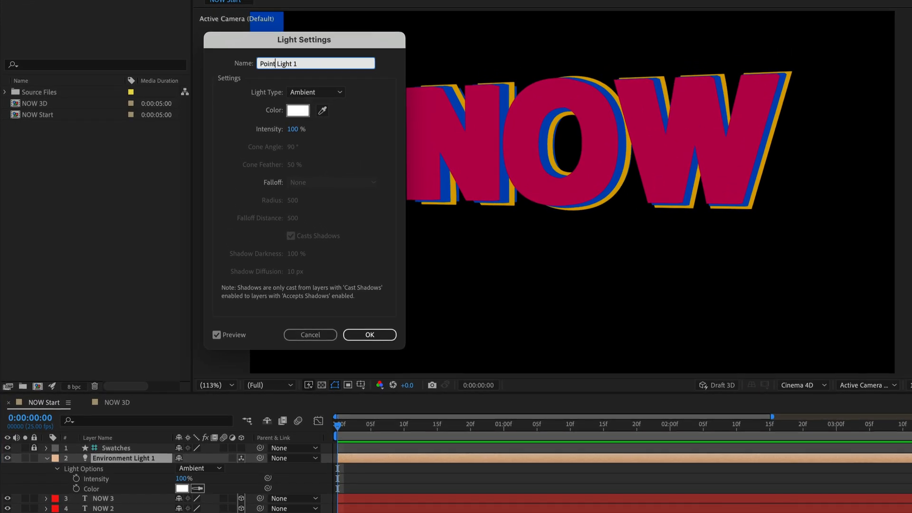
click(315, 92)
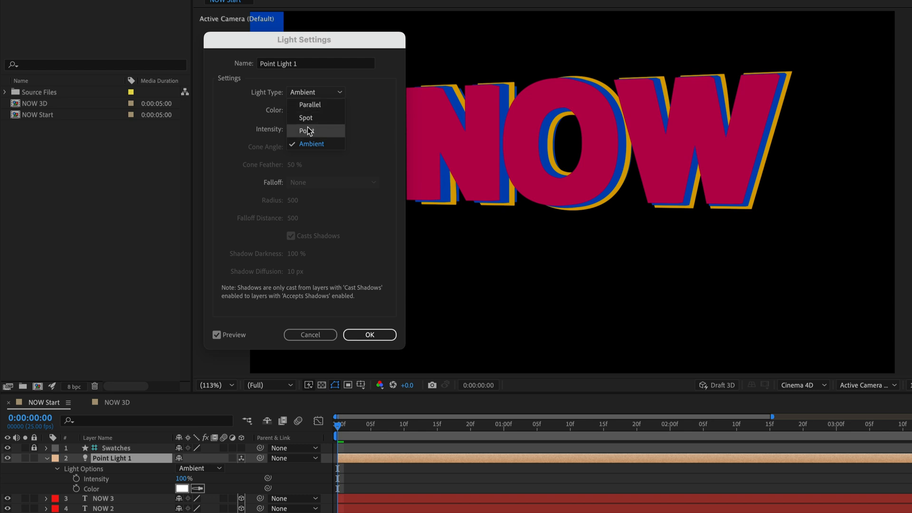
click(305, 130)
text(32)
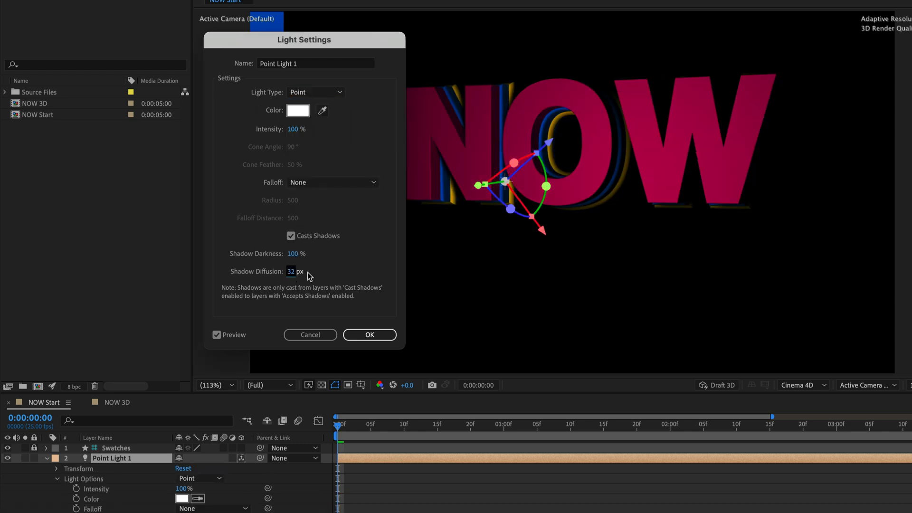
click(369, 335)
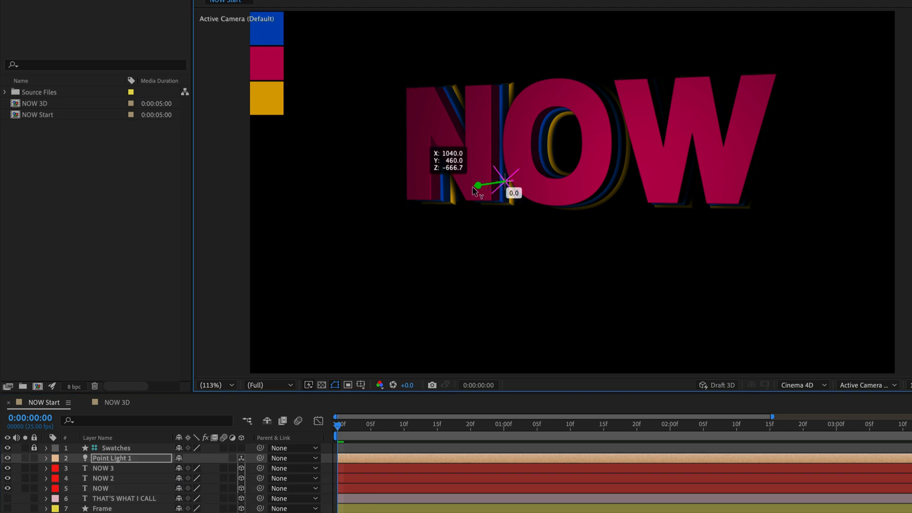
- Drag the point light beside the NOW text and bring up new composition settings
drag(477, 185, 423, 194)
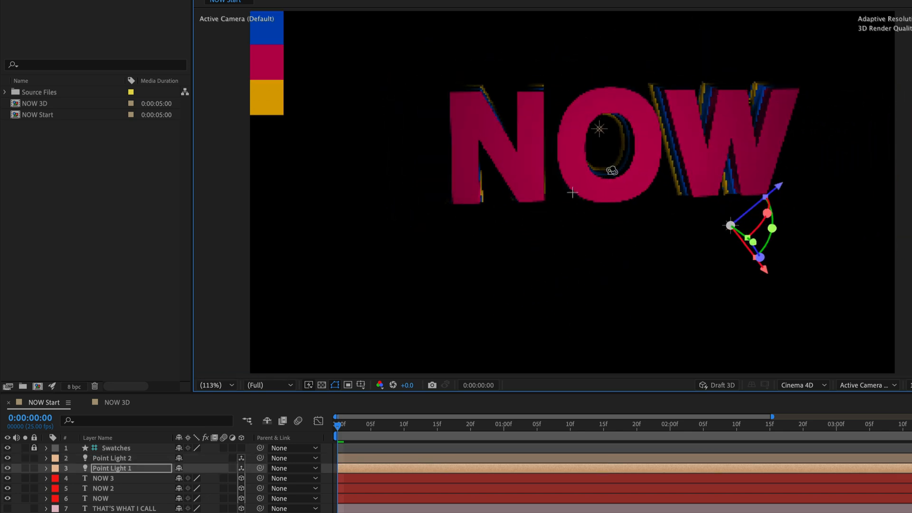
click(47, 458)
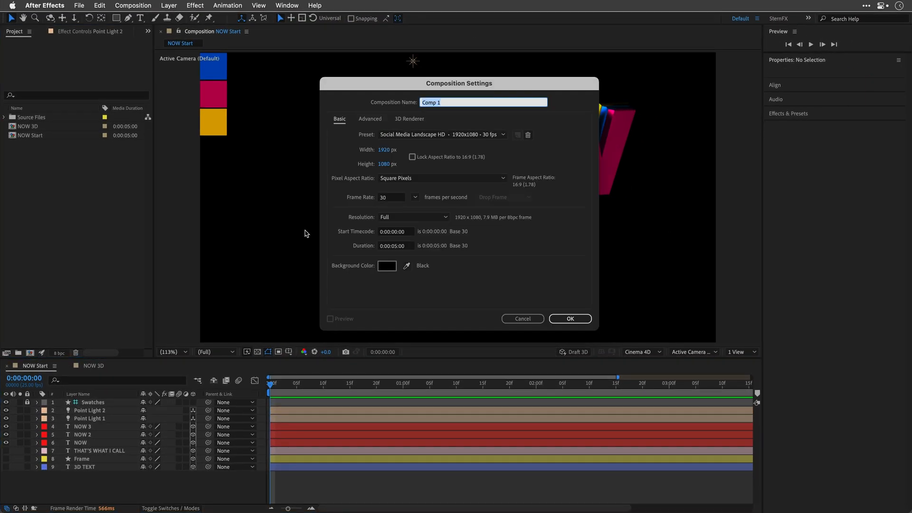
- Name the 1920×1080 composition Reflection and confirm it
text(Refle)
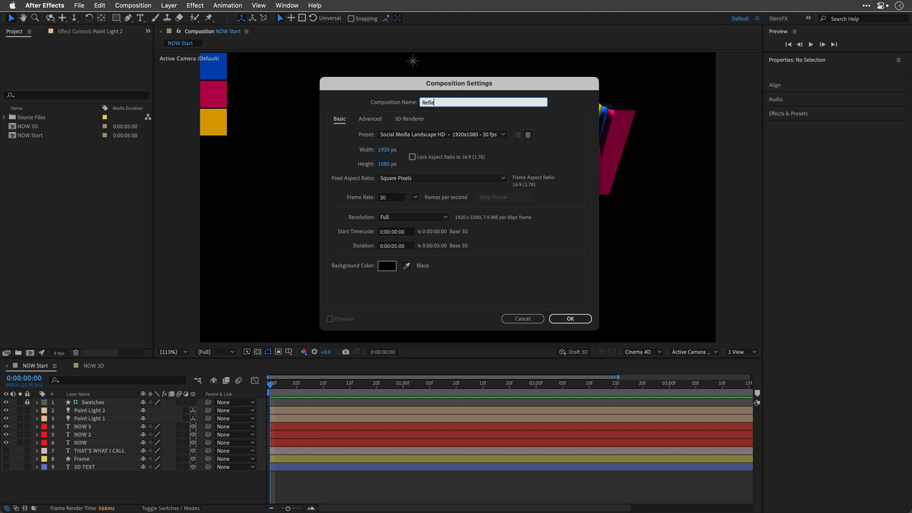
click(569, 318)
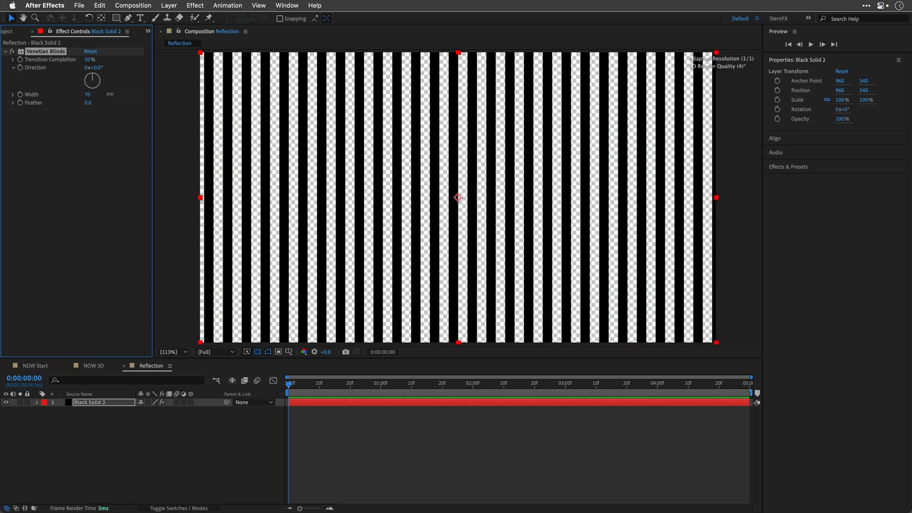
- Apply Solid Composite to Black Solid 2, then go back to NOW Start
click(87, 94)
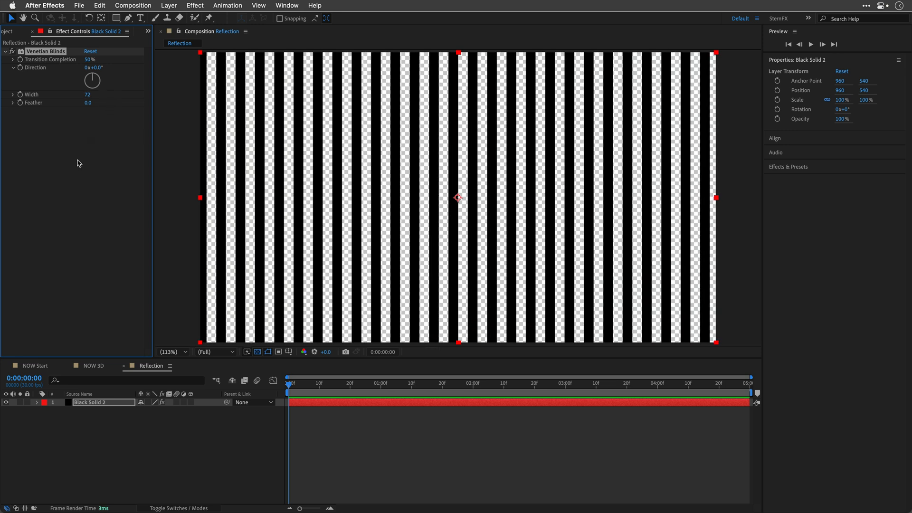
text(sol)
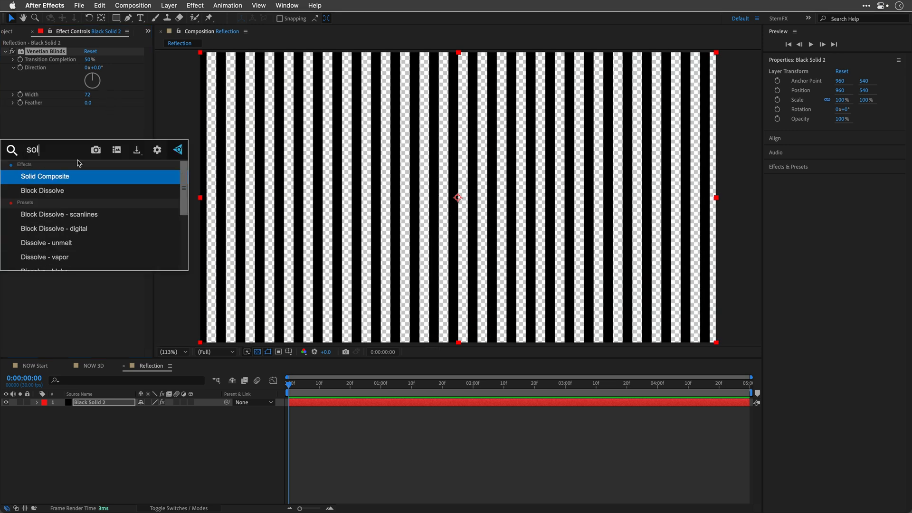
double_click(44, 176)
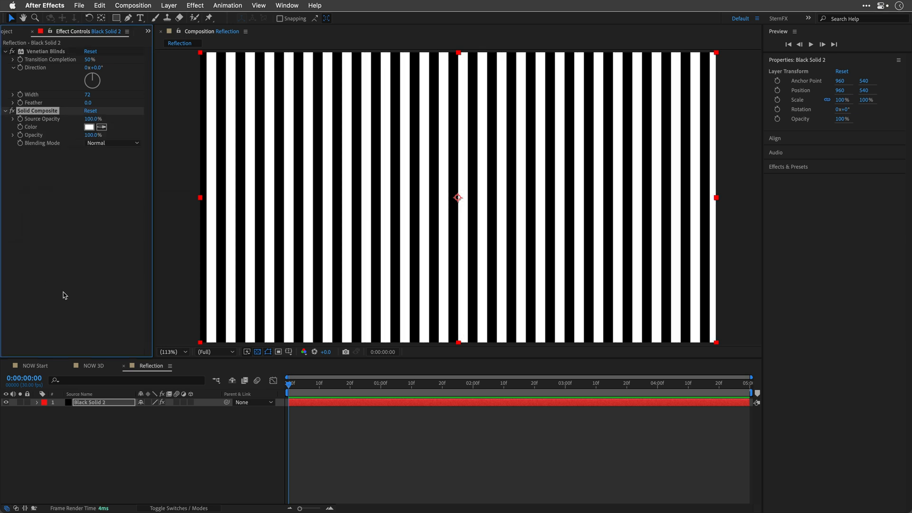
click(32, 365)
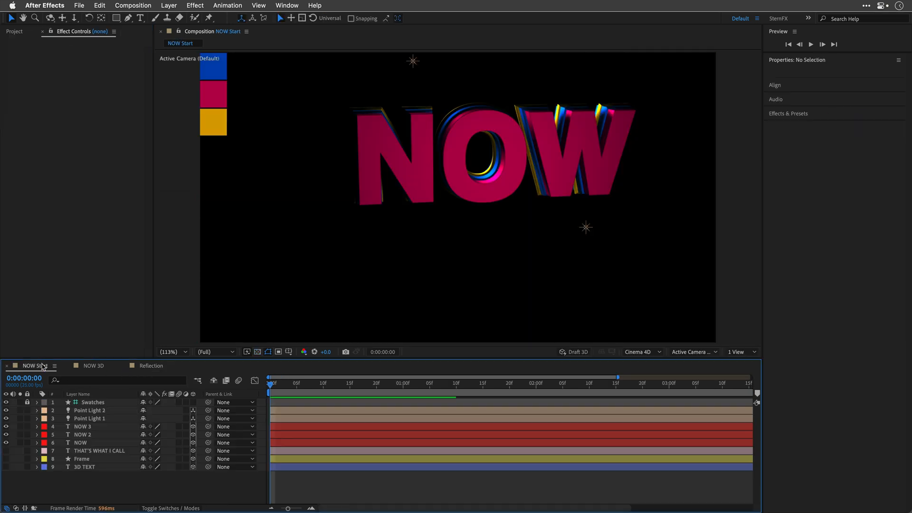
- Bring up the Reflection layer's options to enable its 3D Layer switch
click(14, 31)
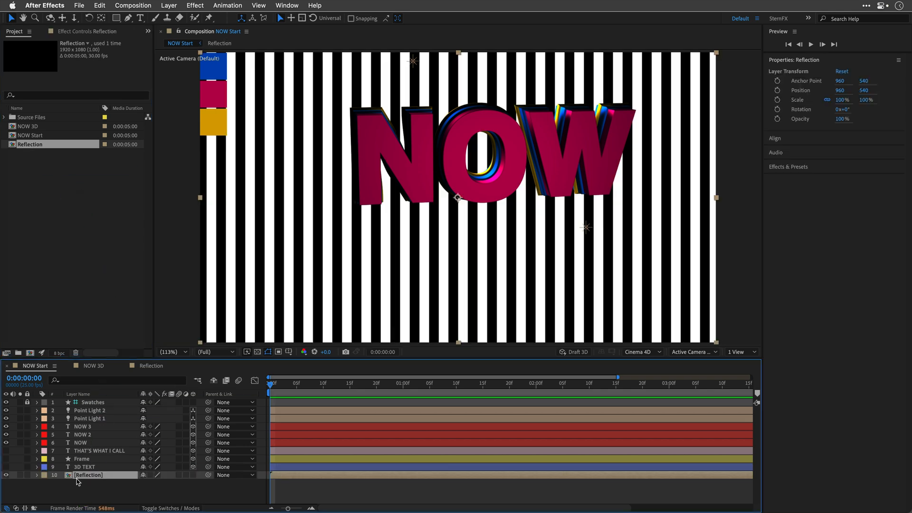
right_click(87, 474)
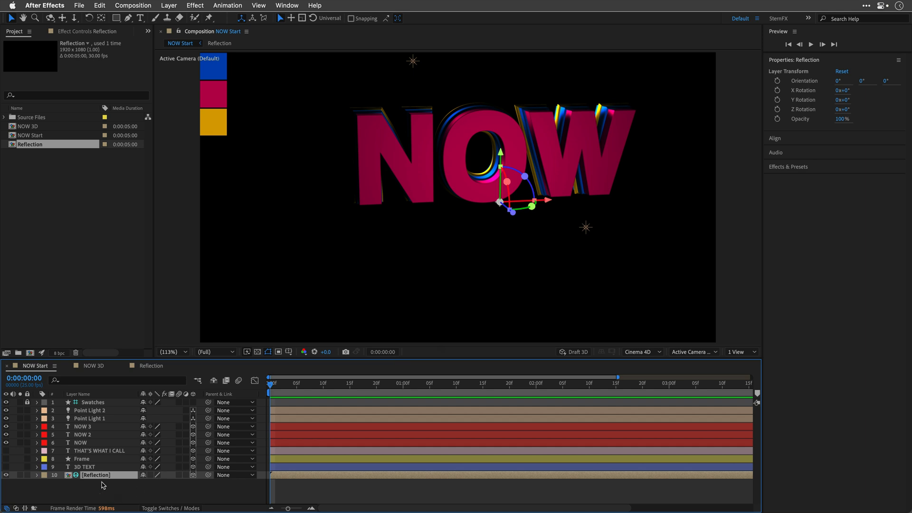
mouse_move(101, 481)
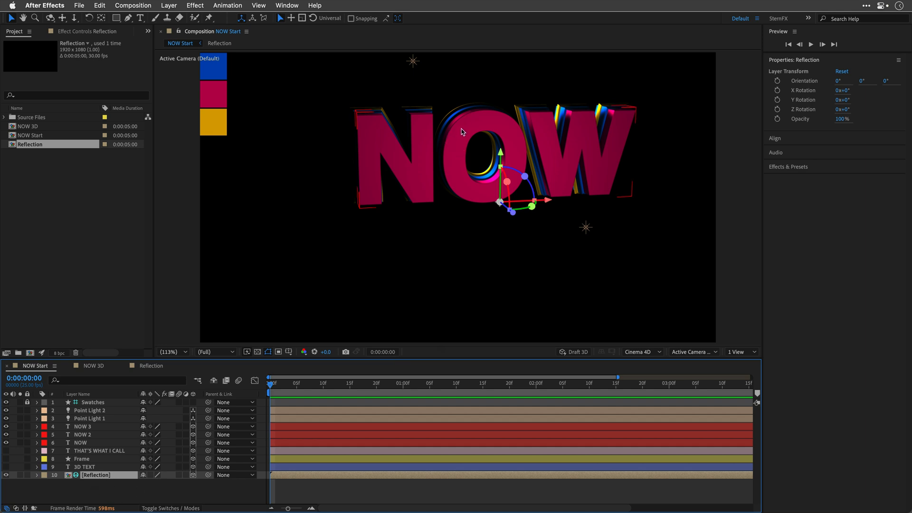
mouse_move(420, 148)
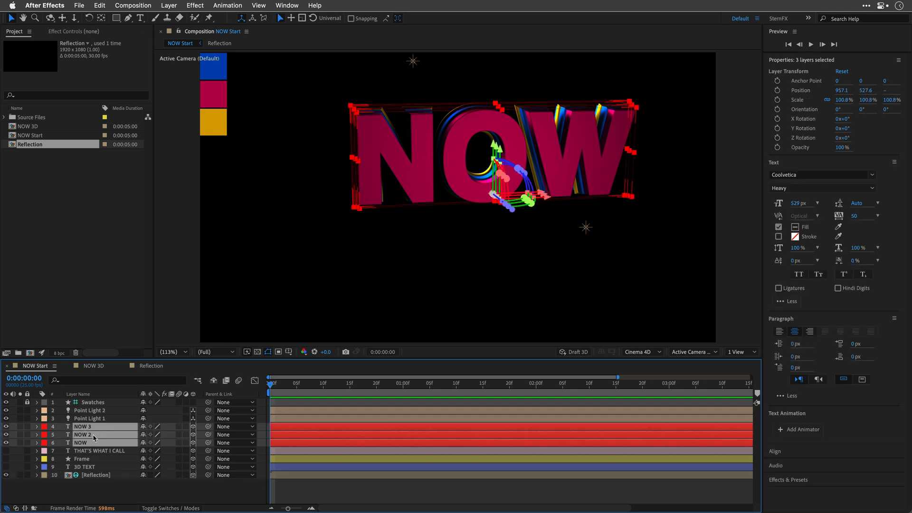
- Select the Reflection layer beneath the NOW text layers in NOW Start
click(36, 426)
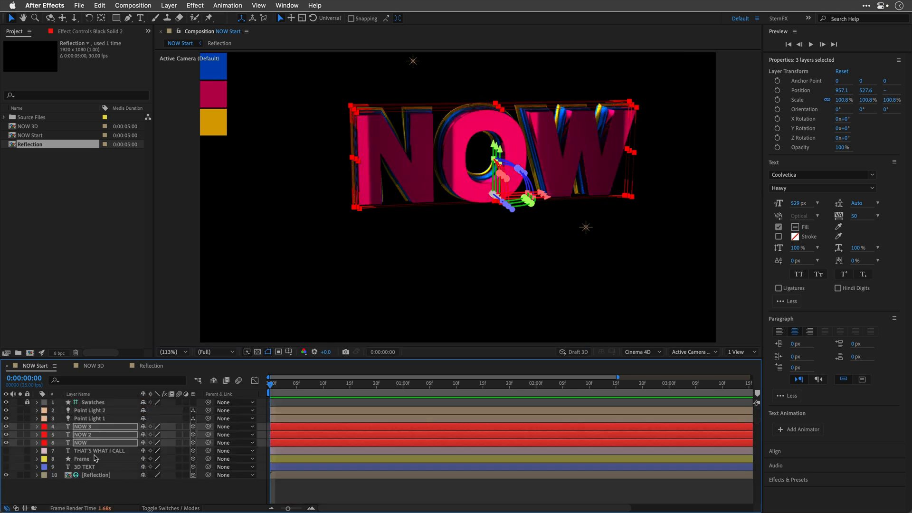
click(96, 474)
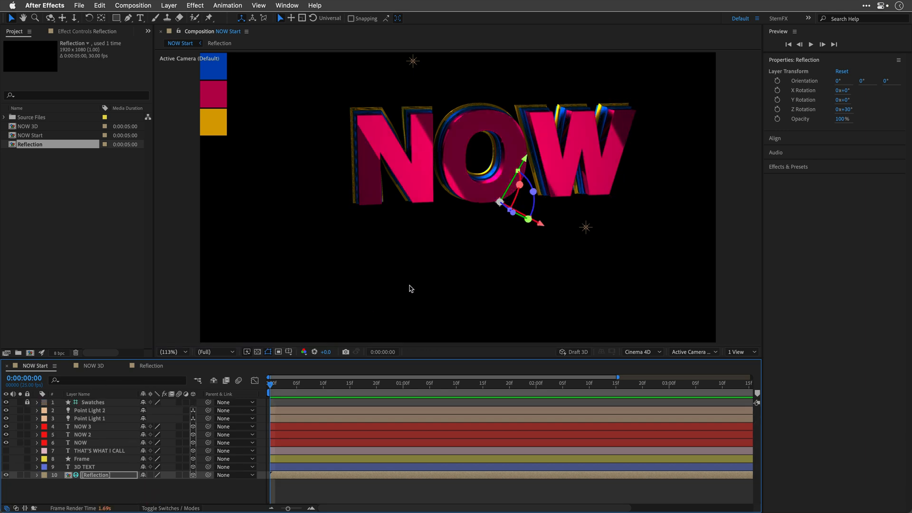
mouse_move(459, 270)
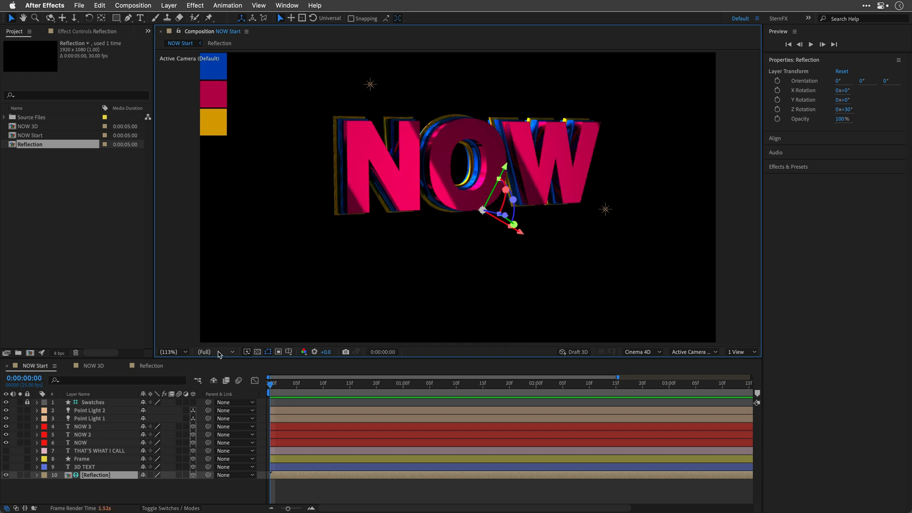
- Open the NOW 3D composition with its Reflection Map, camera rig and lights
click(80, 443)
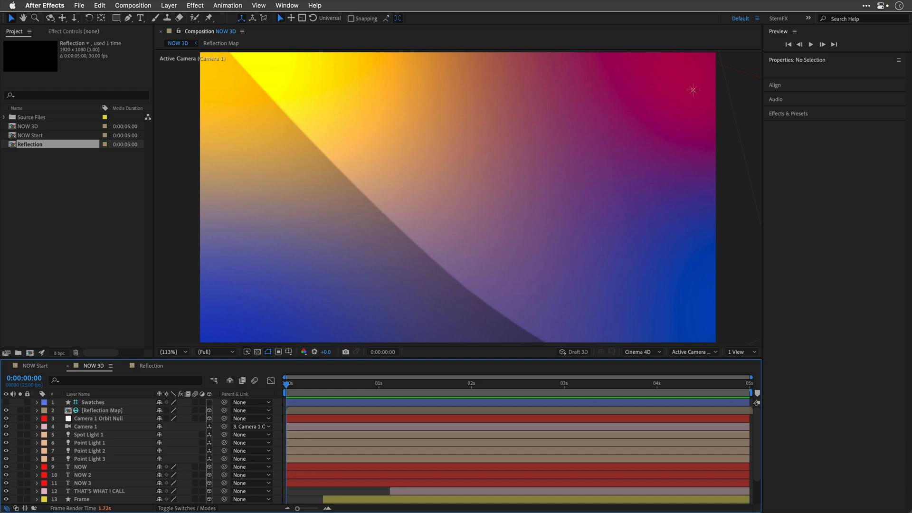
mouse_move(124, 310)
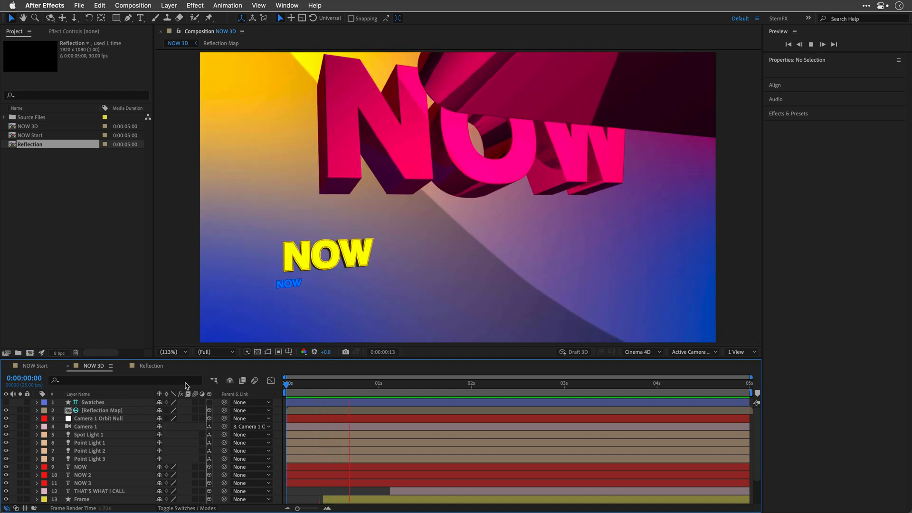
- Play NOW 3D until the full NOW THAT'S WHAT I CALL 3D TEXT title appears
click(535, 383)
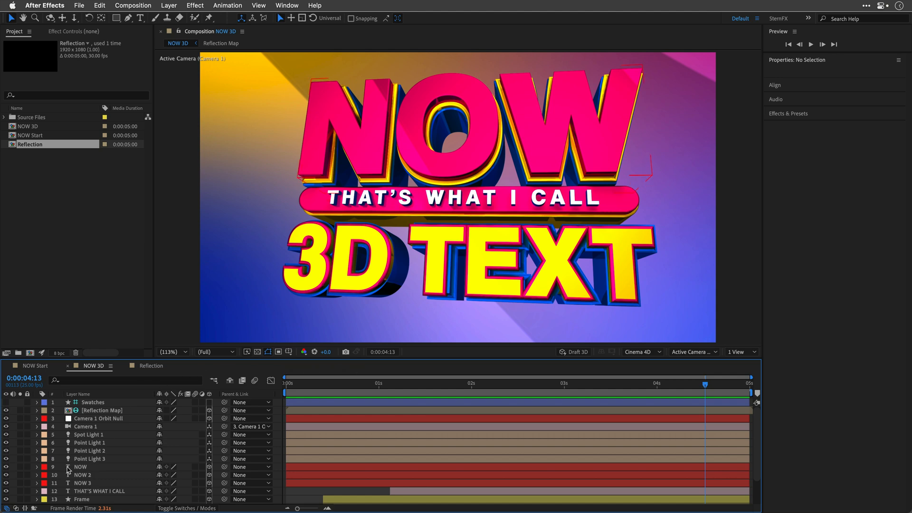
- Rewrite the top title word NOW as LIKE and commit the edit
click(80, 467)
text(LIKE)
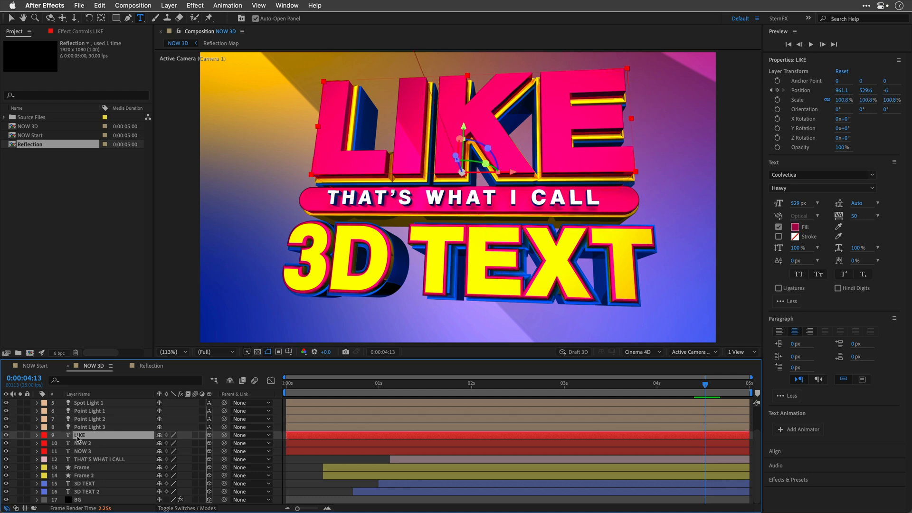
click(37, 434)
text(AND)
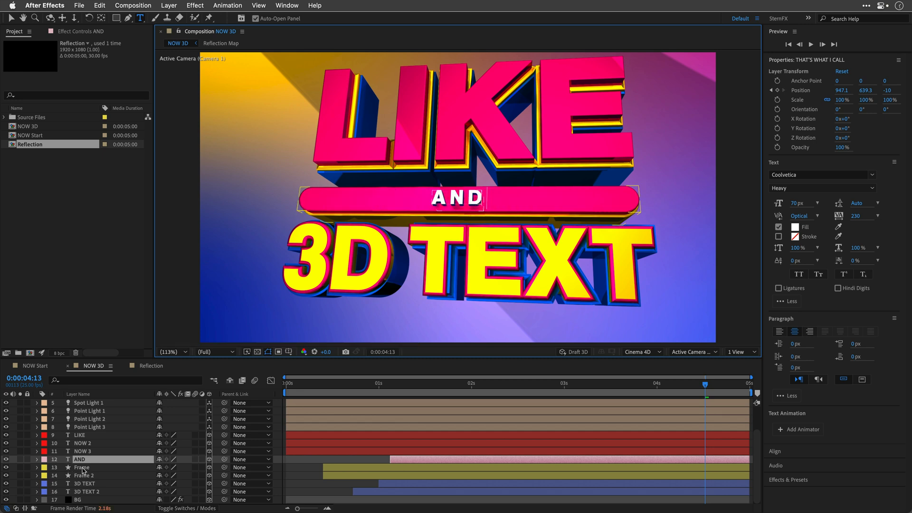
- Narrow the Frame pill's Rectangle Path width to about 346 px to fit AND
click(87, 464)
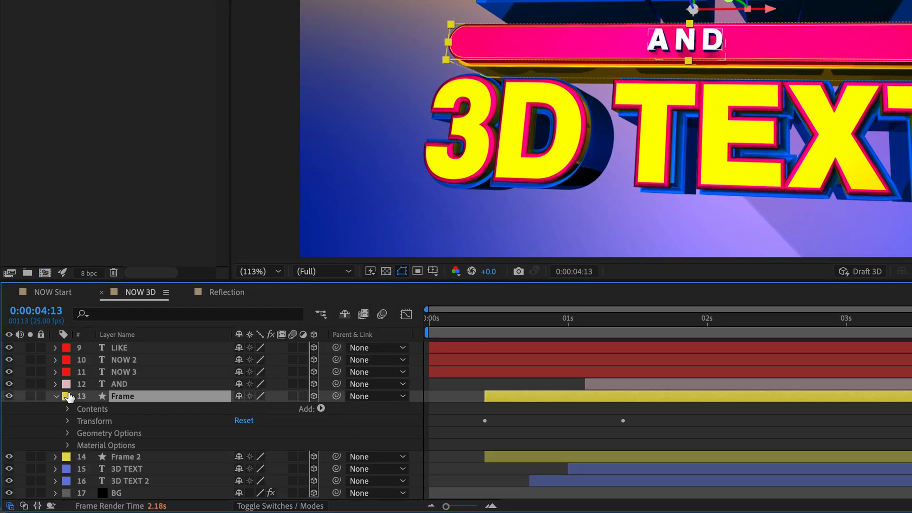
click(67, 409)
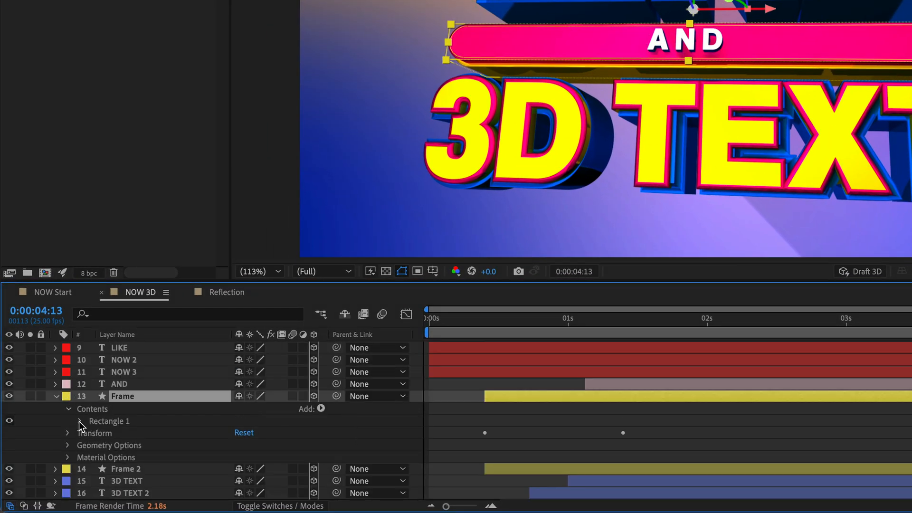
click(66, 420)
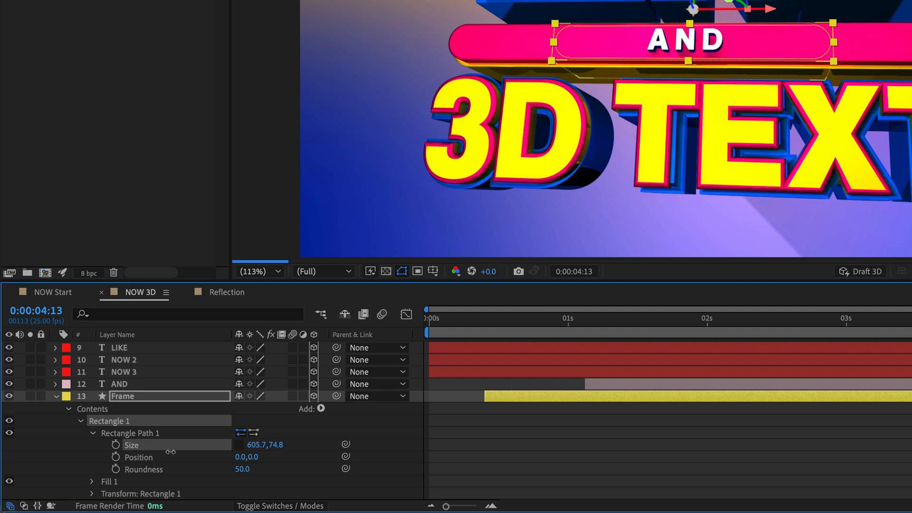
drag(265, 445, 257, 445)
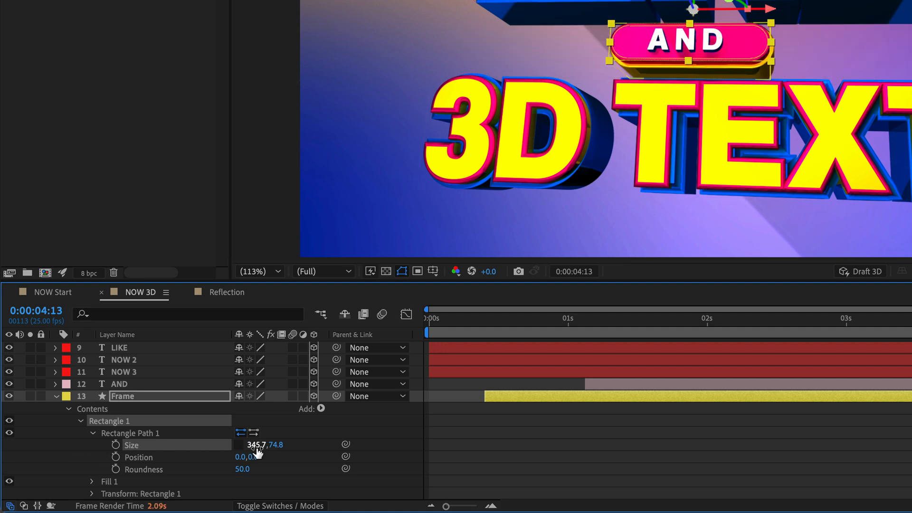
drag(259, 444, 247, 444)
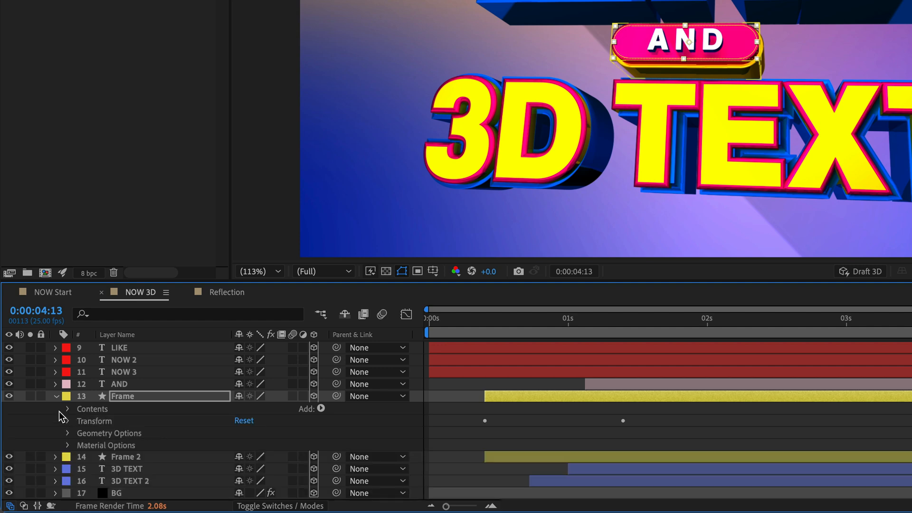
- Change the bottom 3D TEXT layer to SUBSCRIBE and set its scale to 80
click(54, 395)
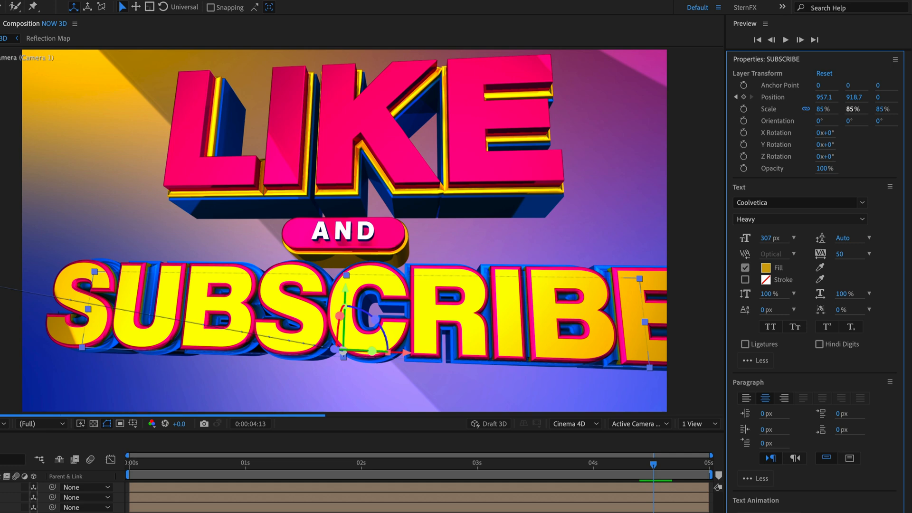
click(854, 109)
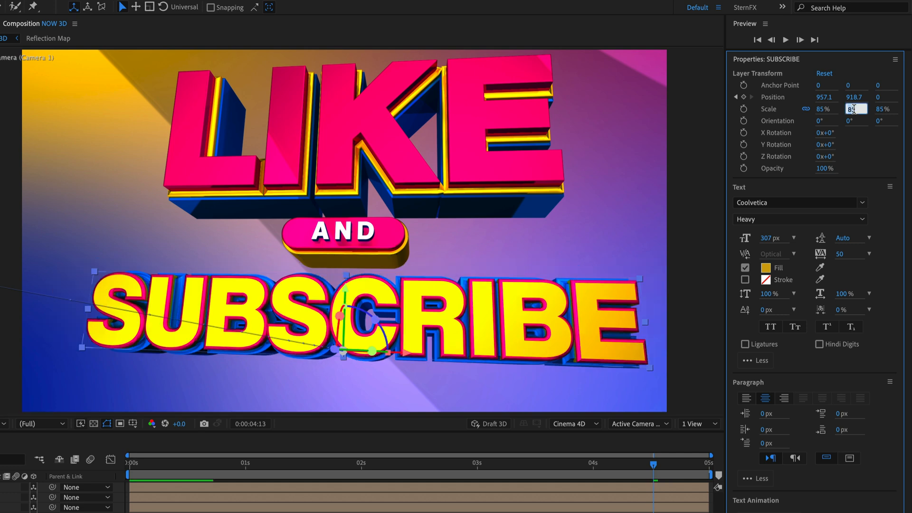
text(80)
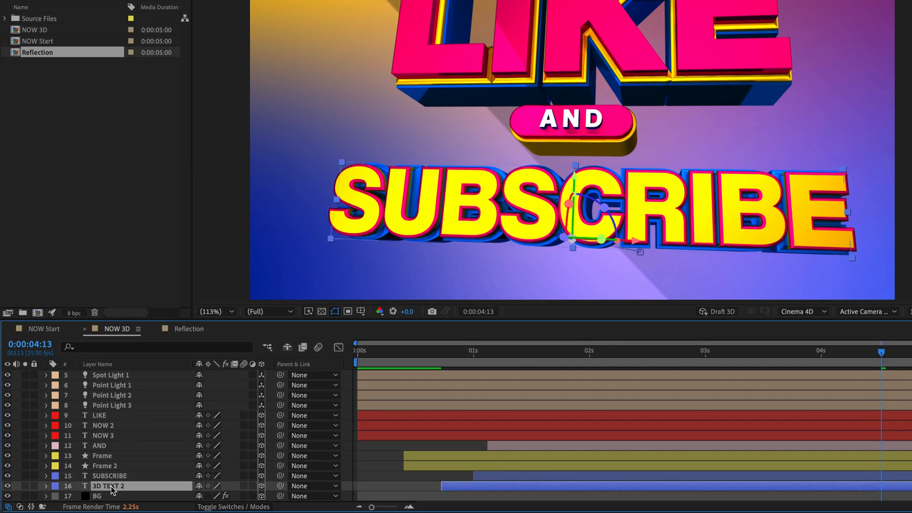
mouse_move(116, 491)
text(3)
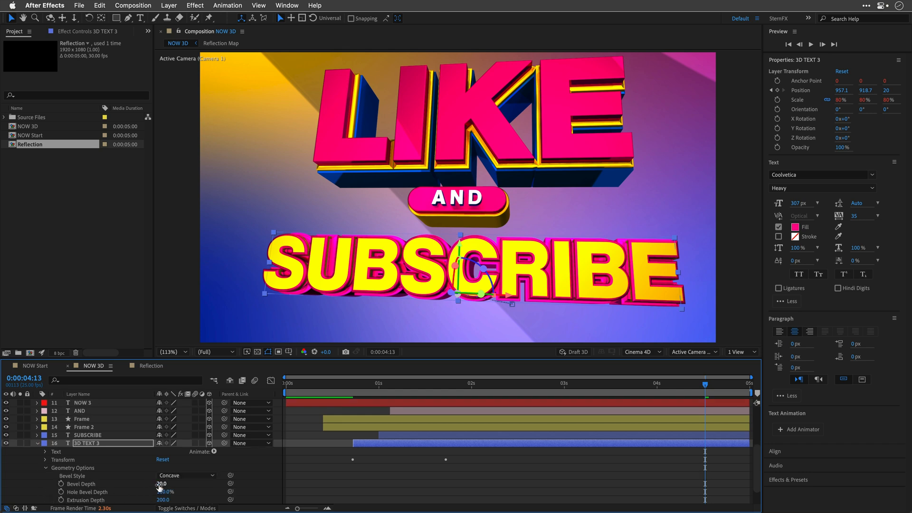
- Adjust the Bevel Depth in 3D TEXT 3's Geometry Options
click(163, 484)
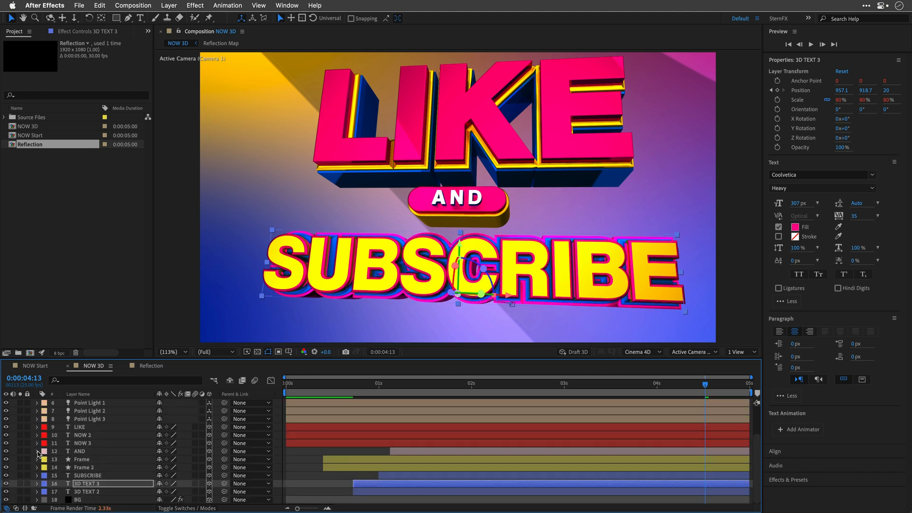
mouse_move(339, 312)
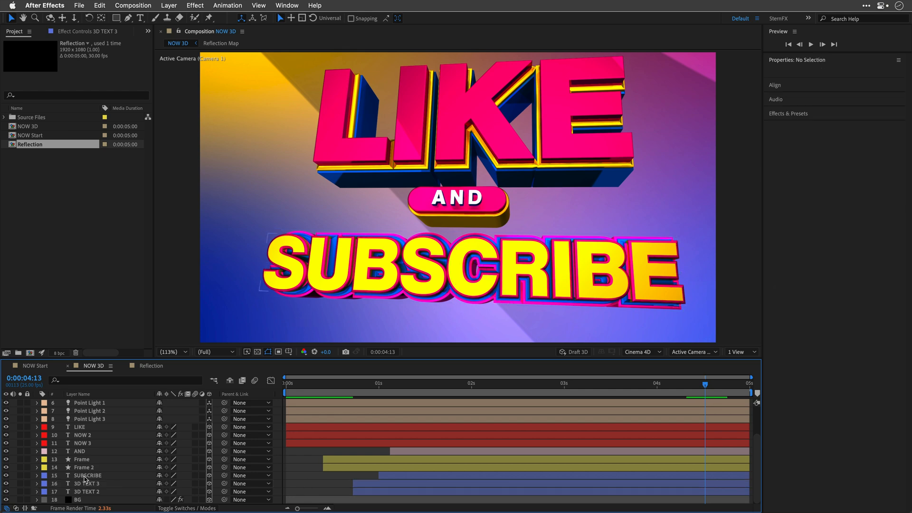
- Reveal the SUBSCRIBE layer's Position property and select both of its keyframes
click(87, 475)
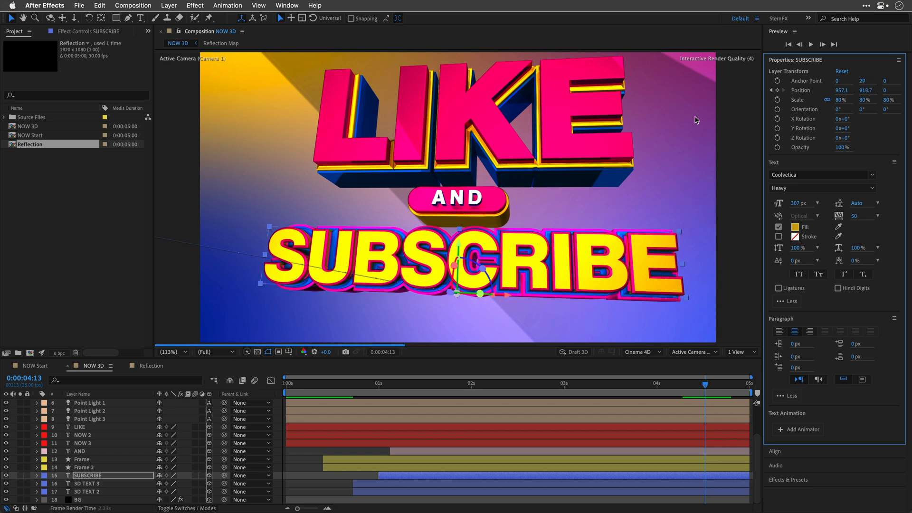
mouse_move(457, 415)
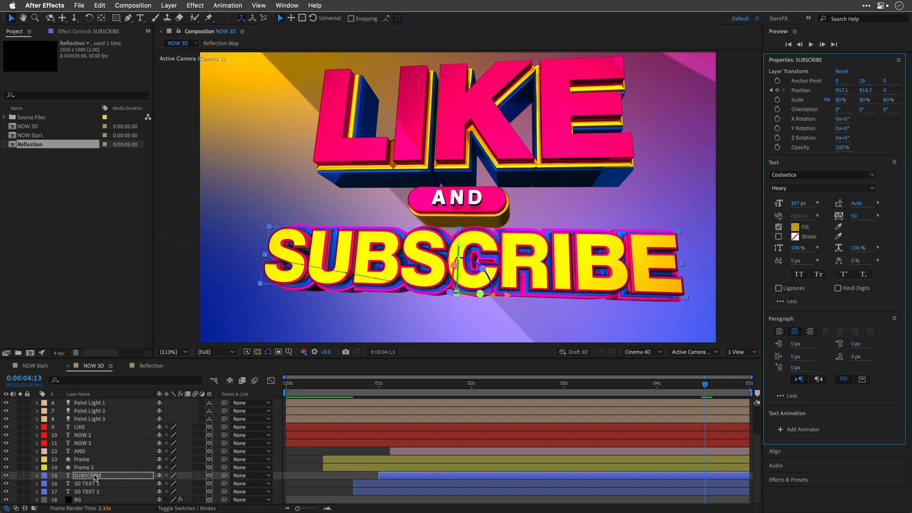
click(37, 475)
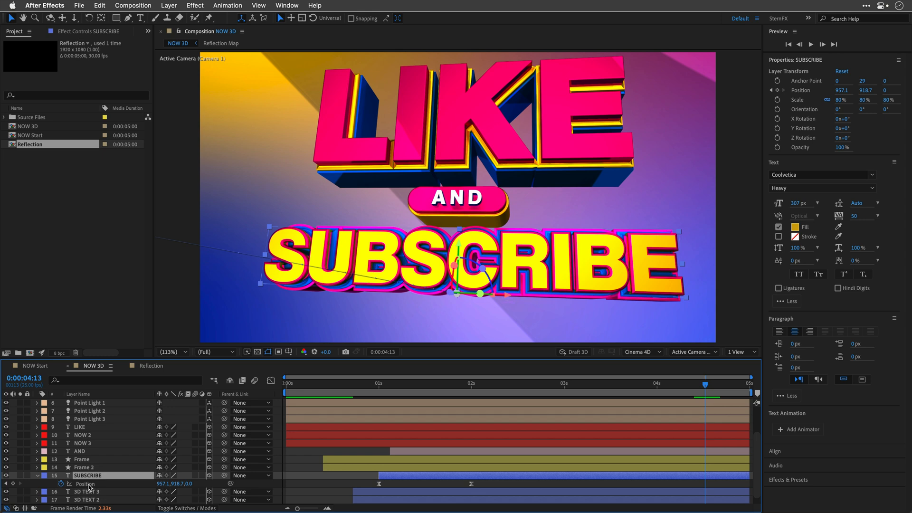
mouse_move(459, 385)
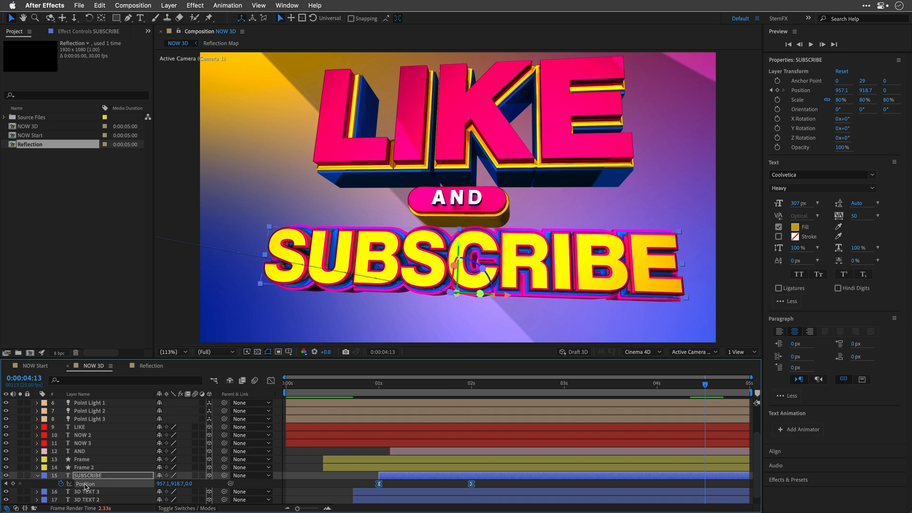
click(471, 383)
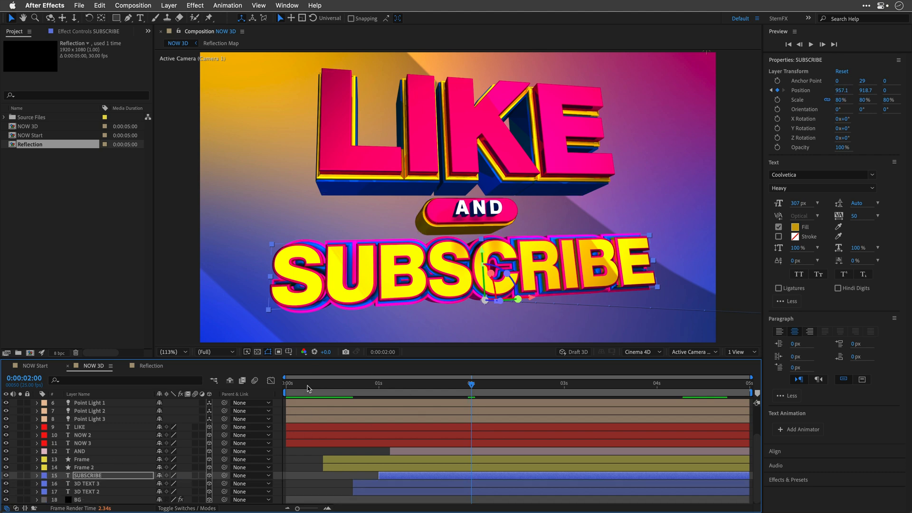
mouse_move(290, 388)
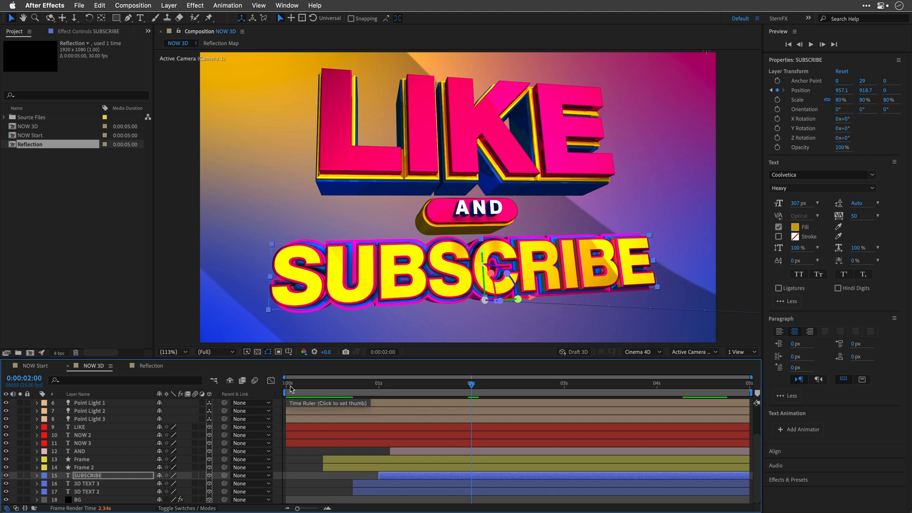
- Move the playhead to 0:00 on the time ruler
click(287, 382)
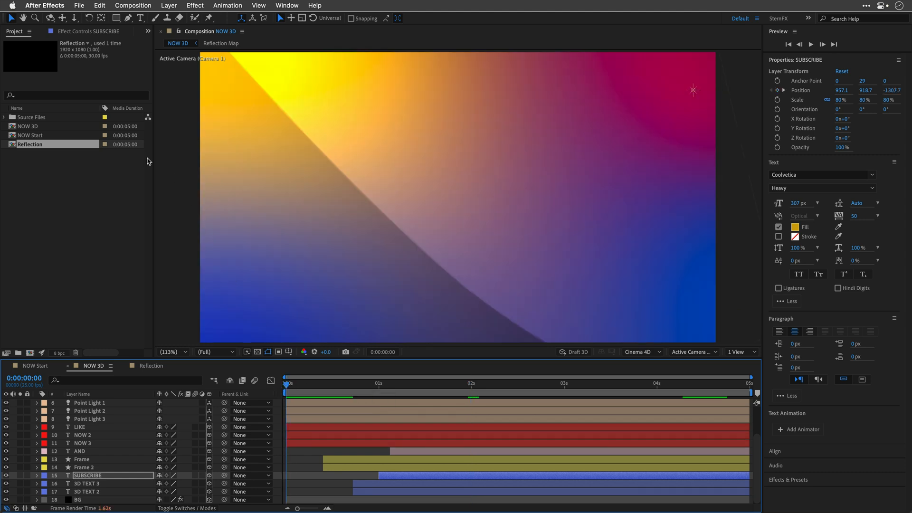